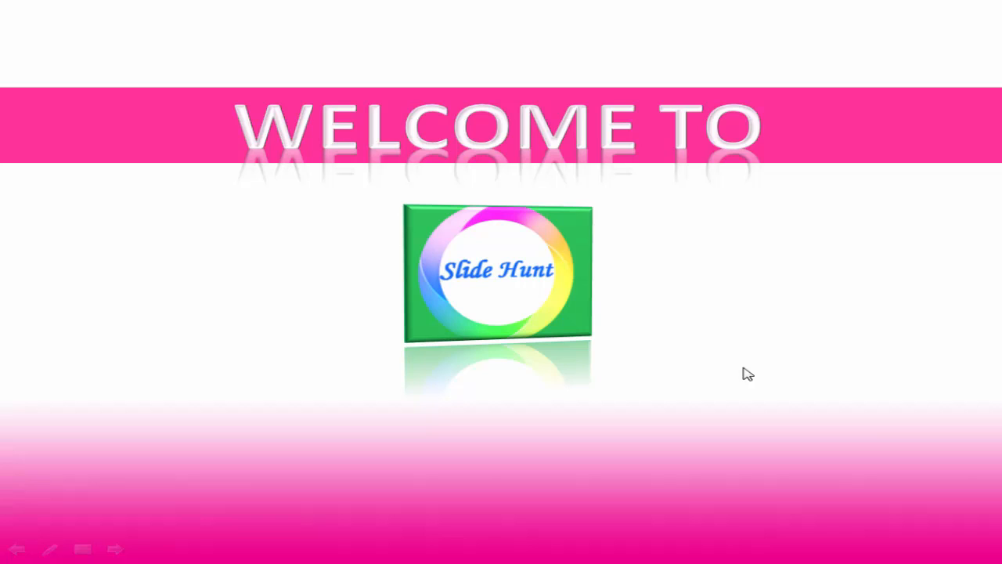
pyautogui.moveTo(769, 508)
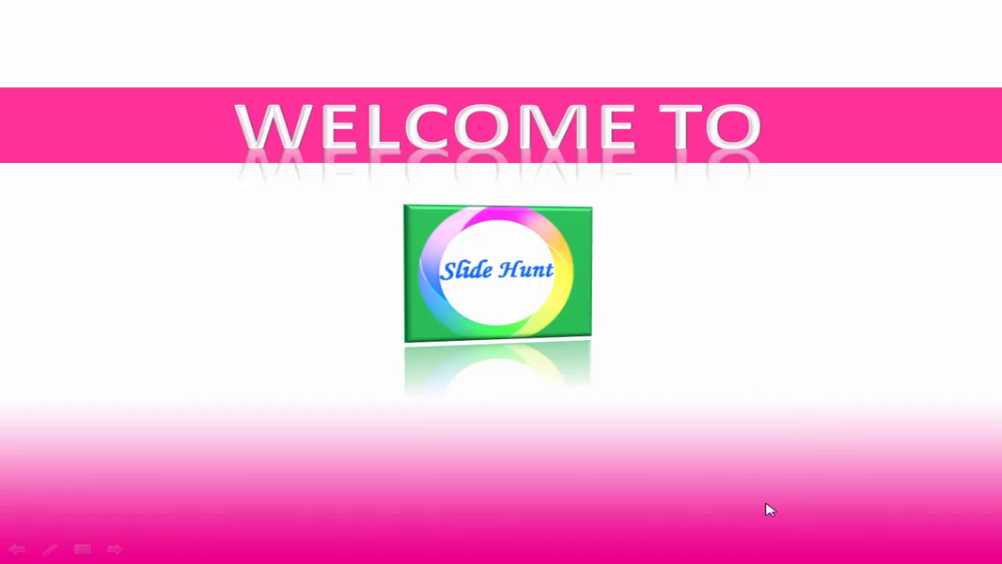
pyautogui.moveTo(961, 492)
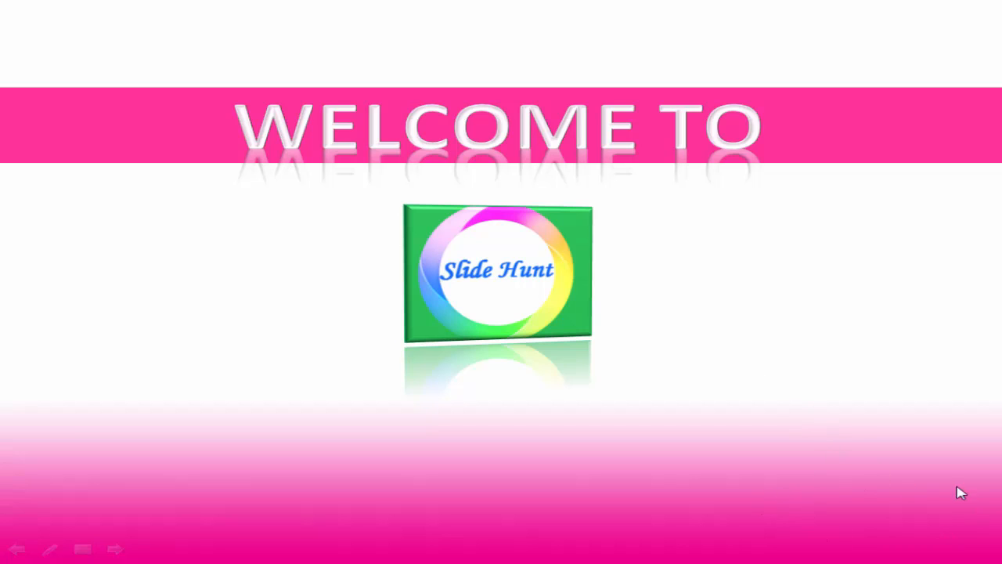
pyautogui.moveTo(742, 475)
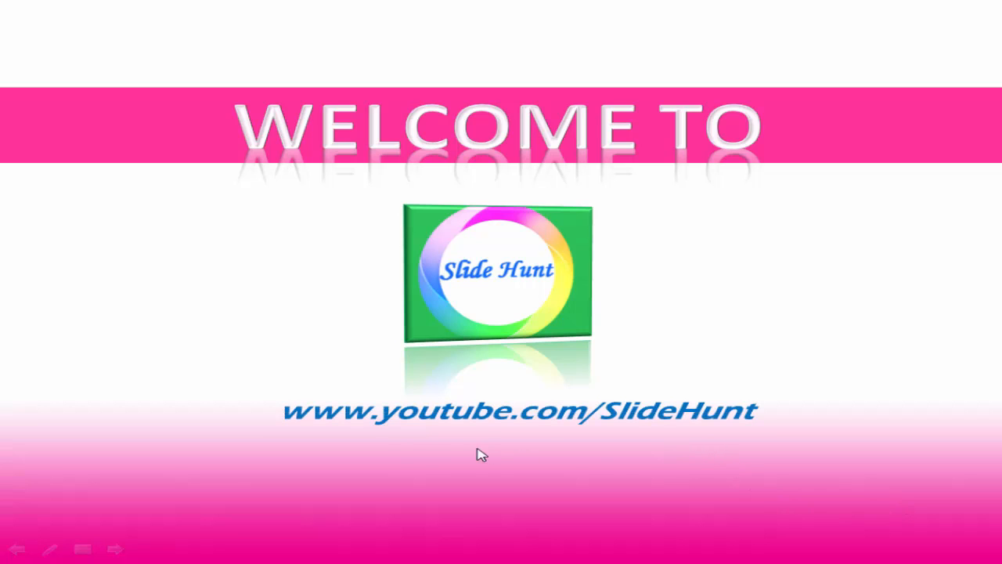
pyautogui.moveTo(545, 438)
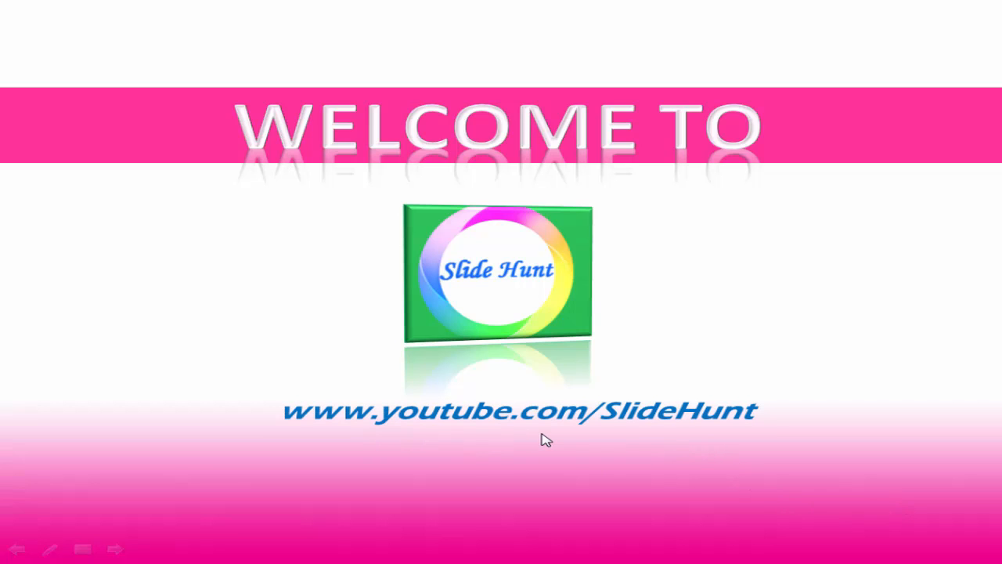
pyautogui.moveTo(723, 438)
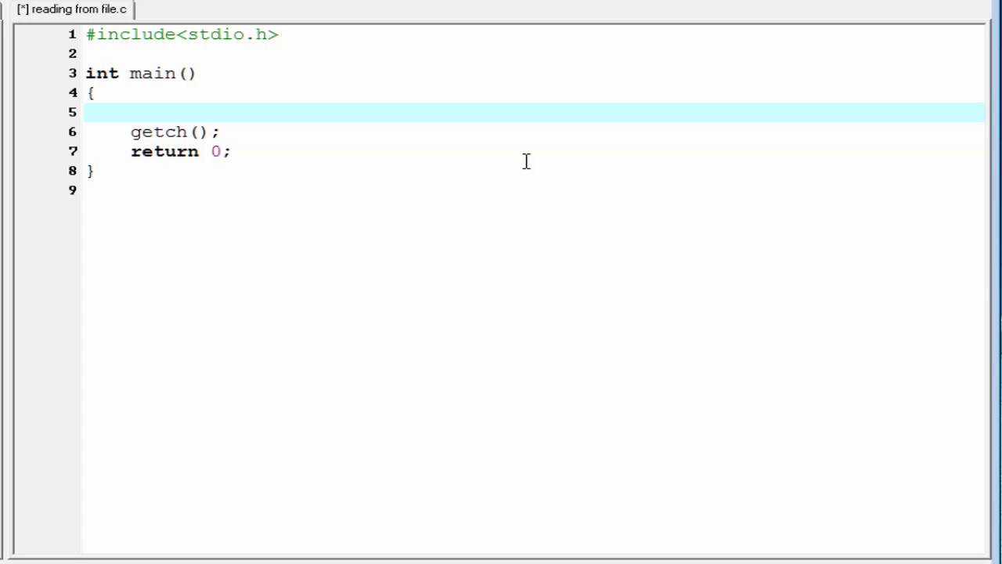
# - Declare FILE *fp in main and assign fp=fopen("amit.txt","r") to open the file for reading
pyautogui.write('FILE')
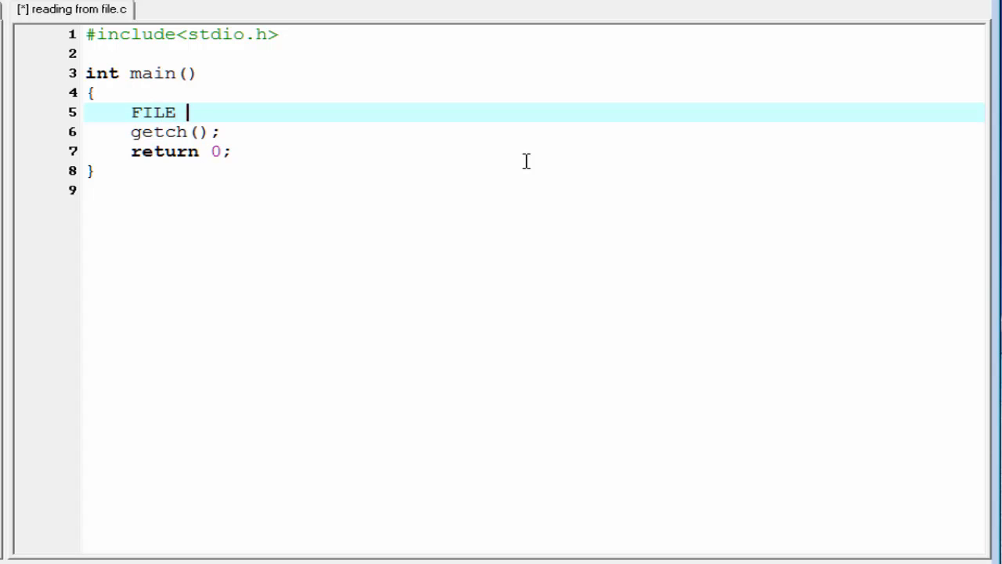
pyautogui.write('*')
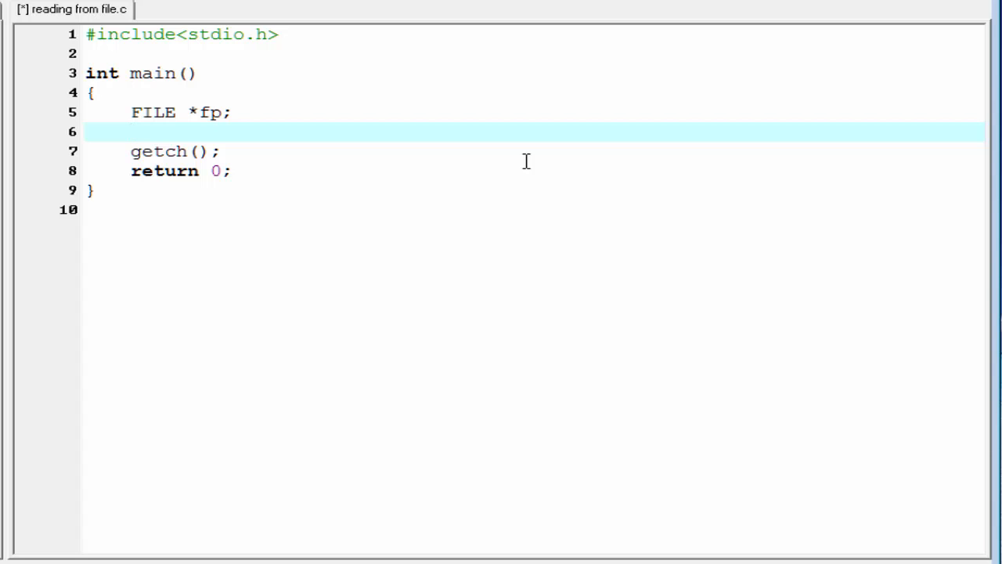
pyautogui.write('fp=')
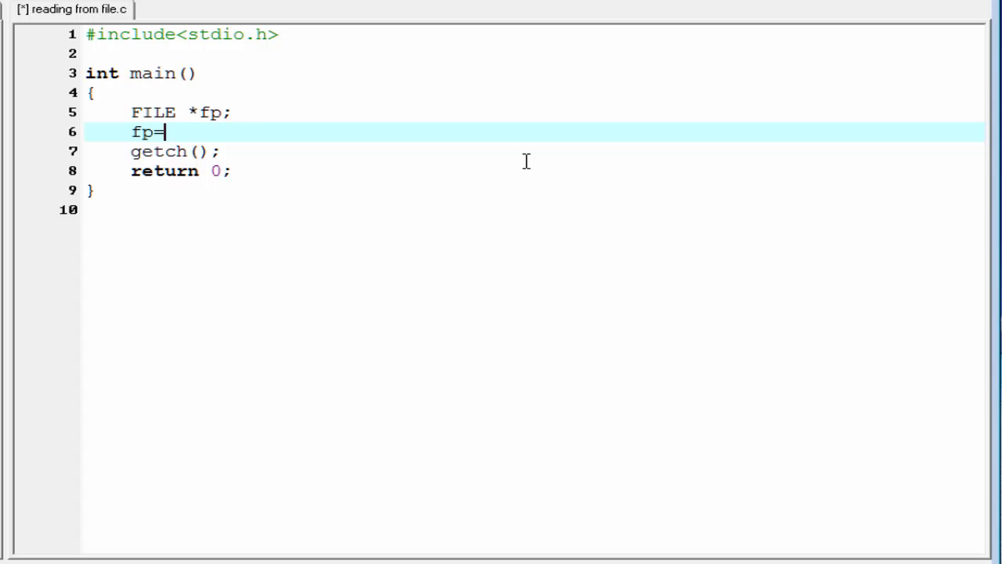
pyautogui.write('fopen ()')
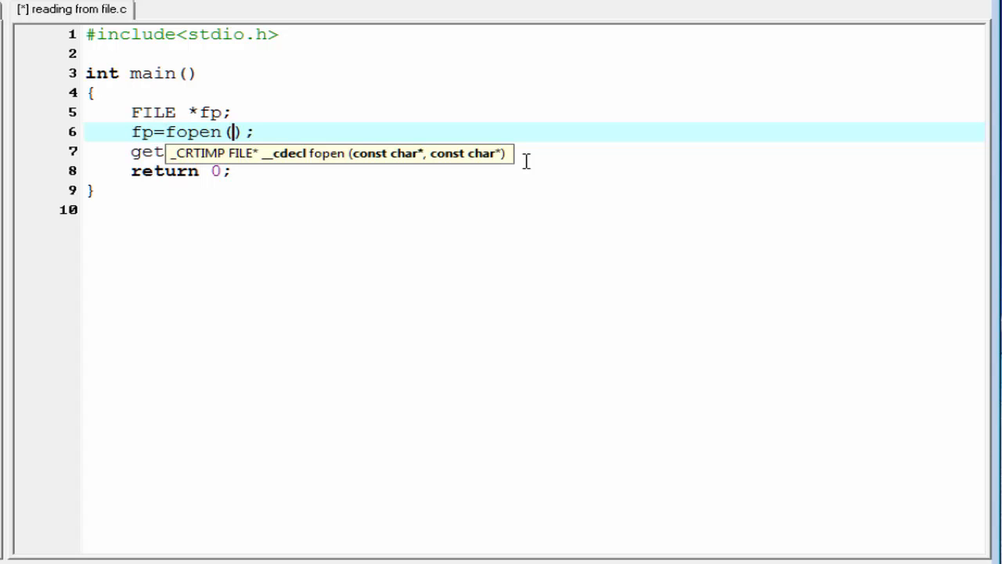
pyautogui.write('""')
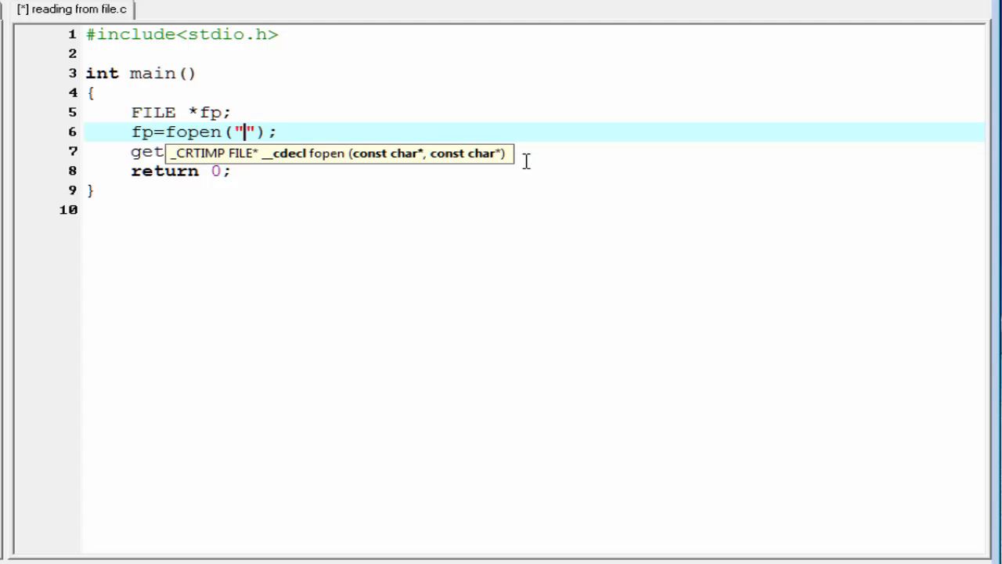
pyautogui.write('amit.txt",')
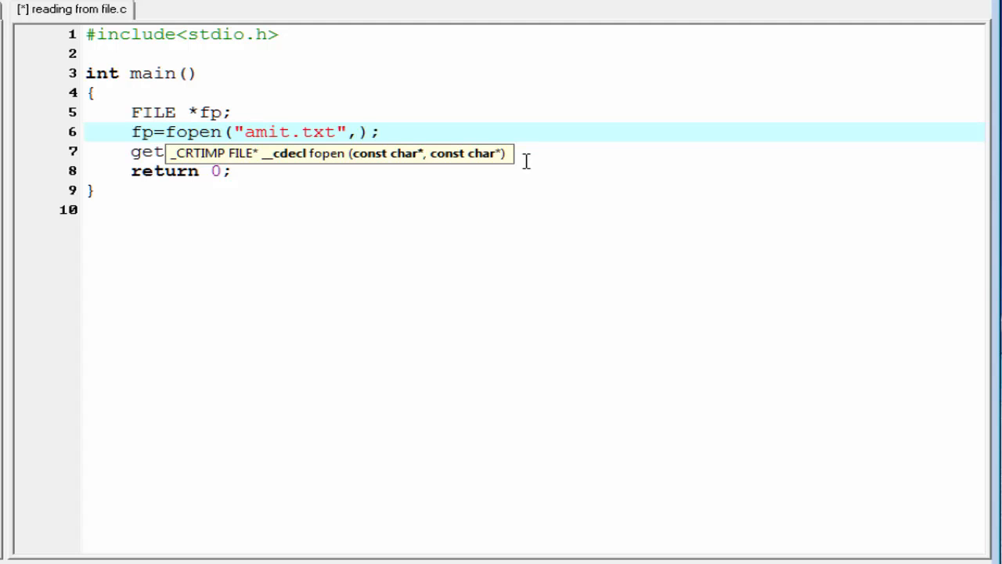
pyautogui.write('""')
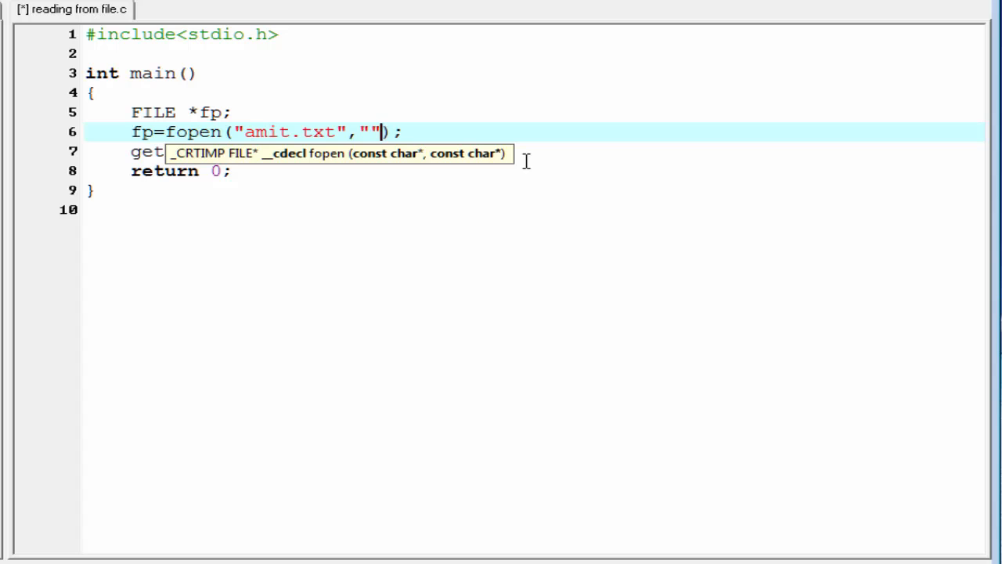
pyautogui.write('r')
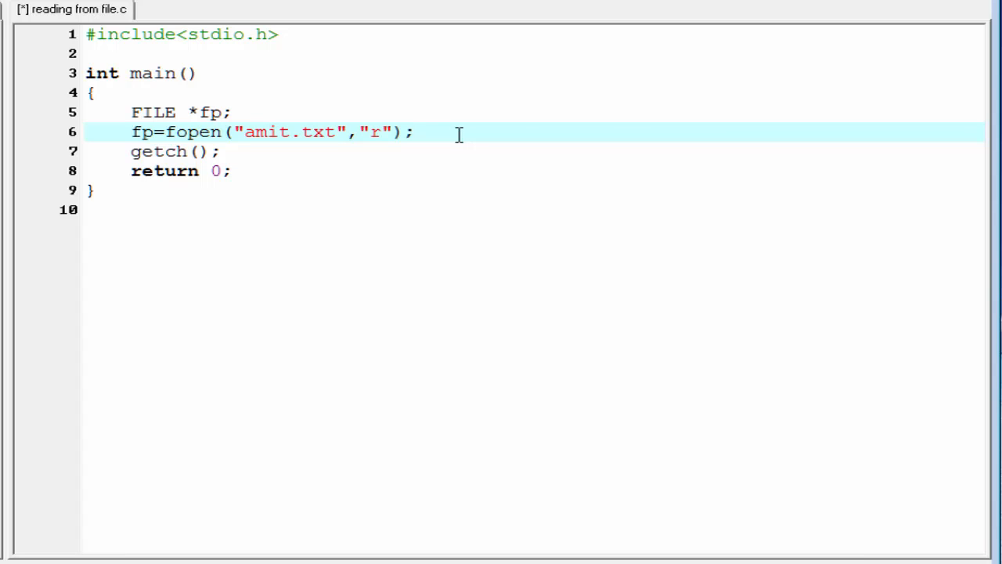
pyautogui.moveTo(323, 119)
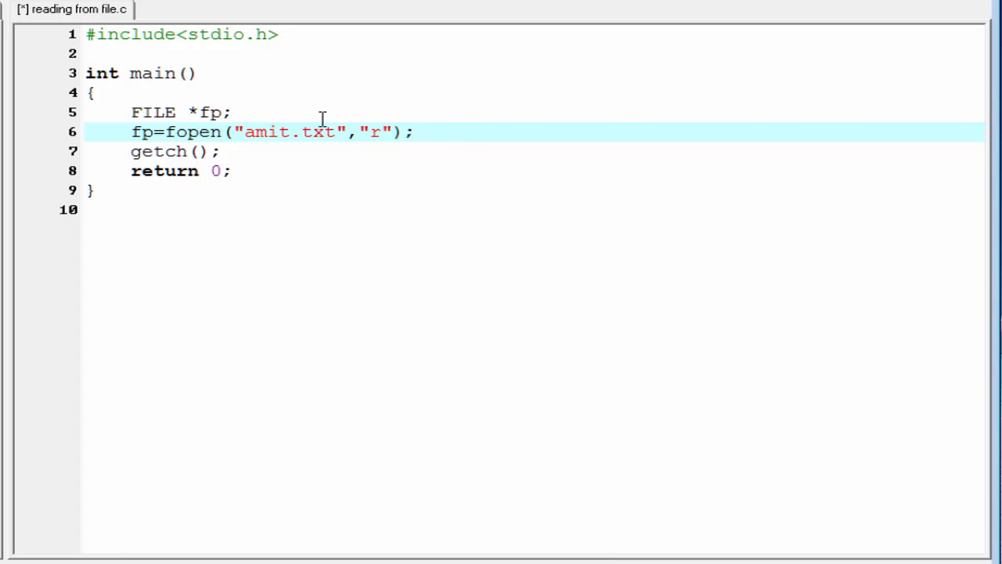
pyautogui.doubleClick(372, 131)
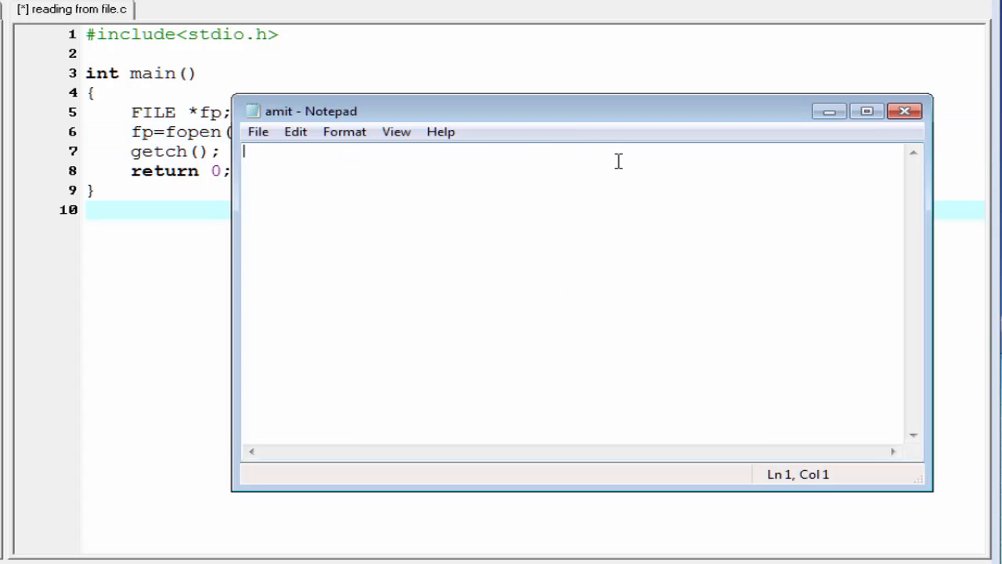
pyautogui.moveTo(592, 222)
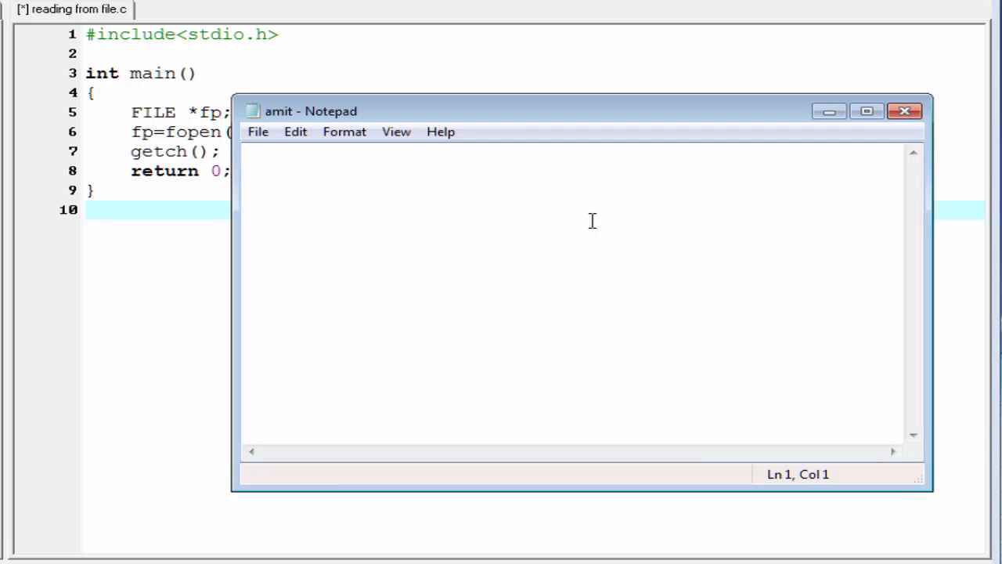
# - Begin typing 'He' into the amit text file in Notepad, then return to the source code
pyautogui.write('He')
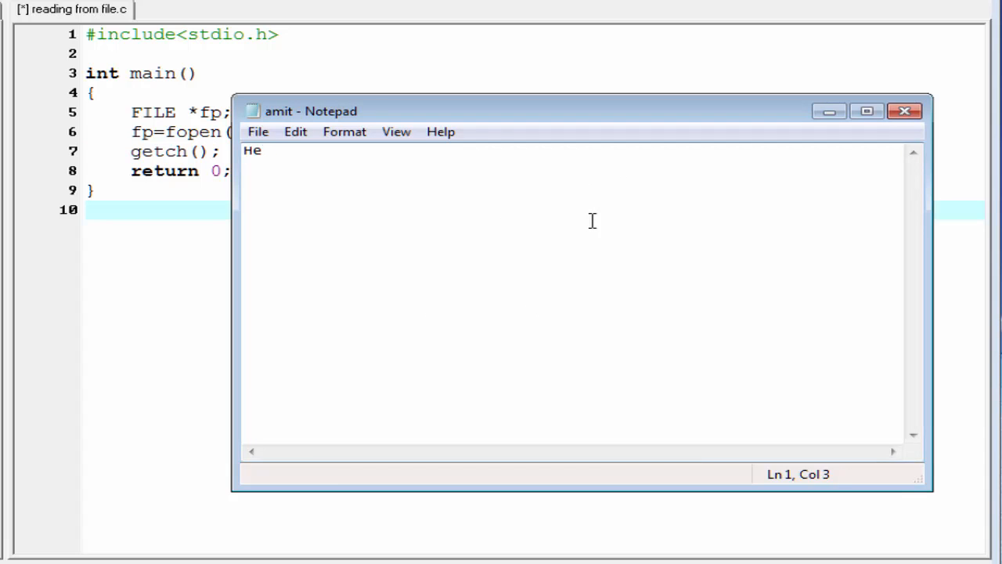
pyautogui.click(257, 132)
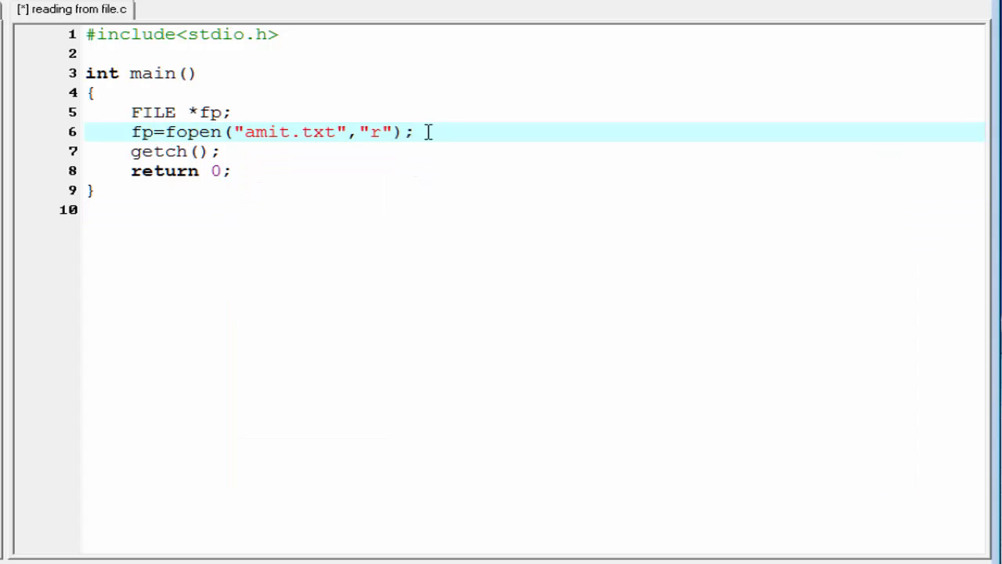
# - After the fopen line, add the condition if(fp==NULL) checking whether the file failed to open
pyautogui.press('Return')
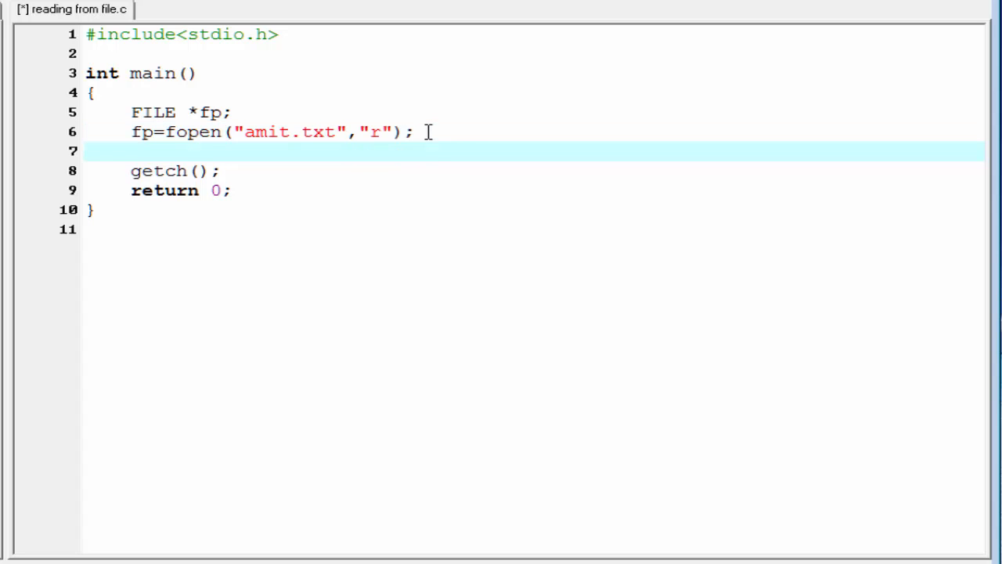
pyautogui.doubleClick(143, 131)
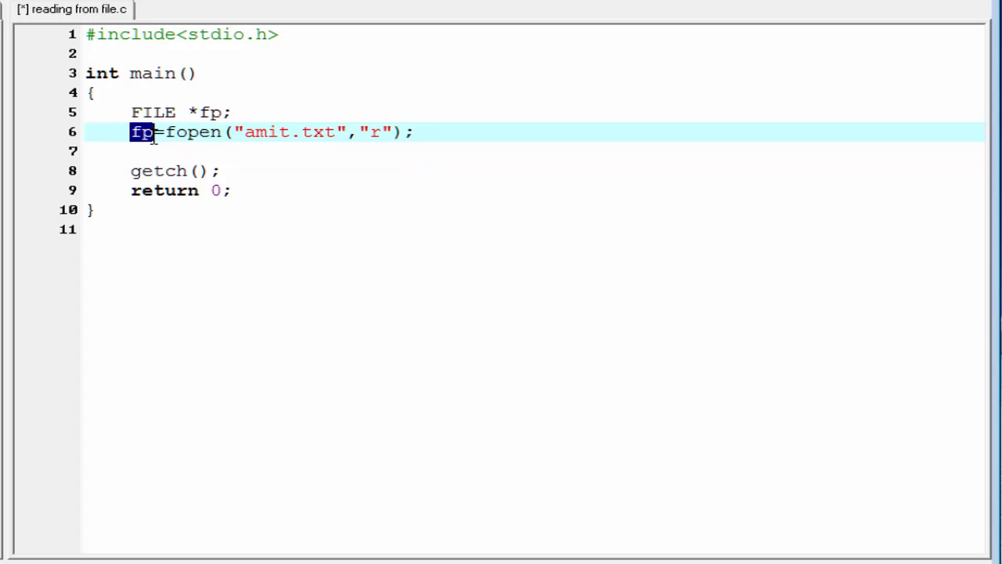
pyautogui.doubleClick(196, 131)
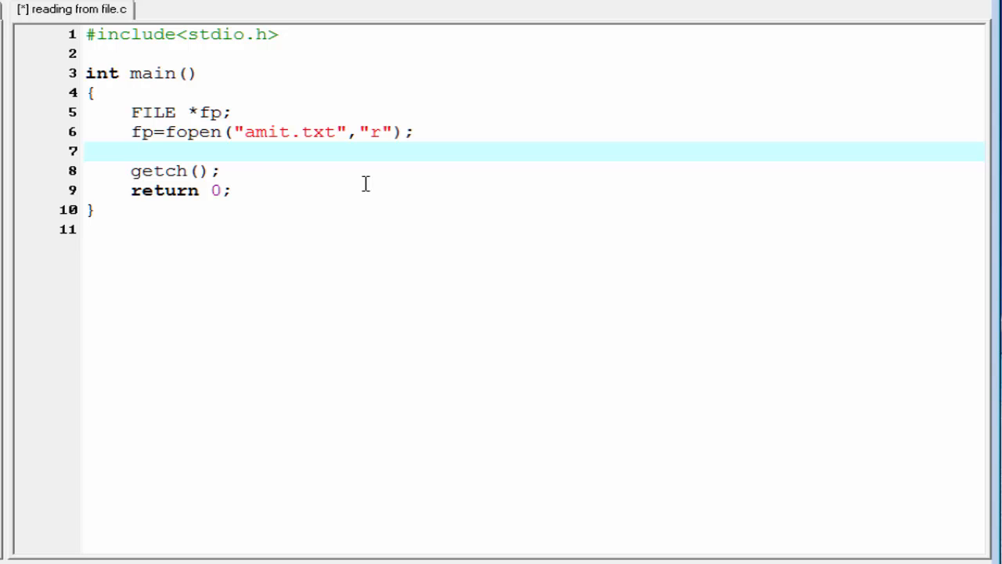
pyautogui.write('if(fp==')
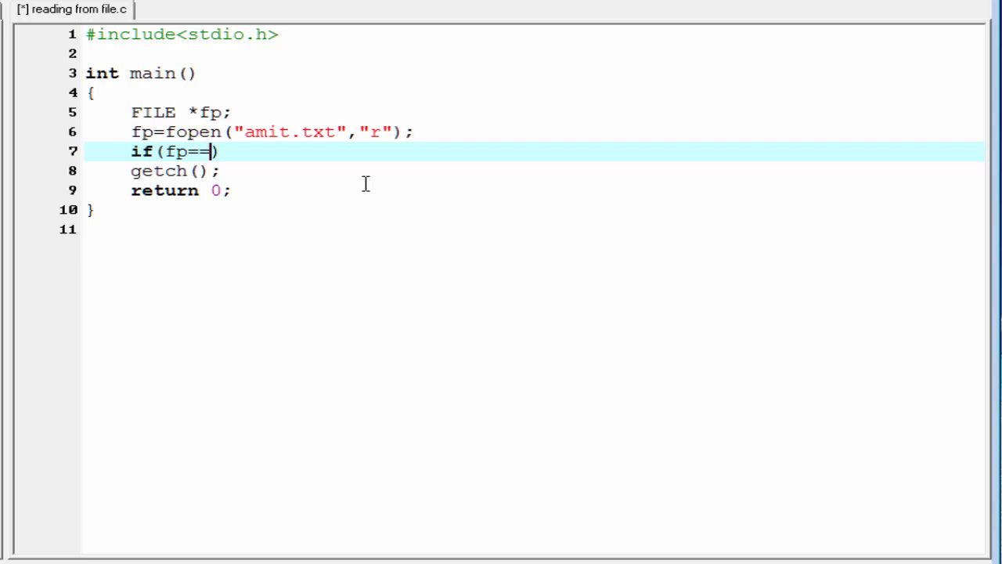
pyautogui.write('NULL)')
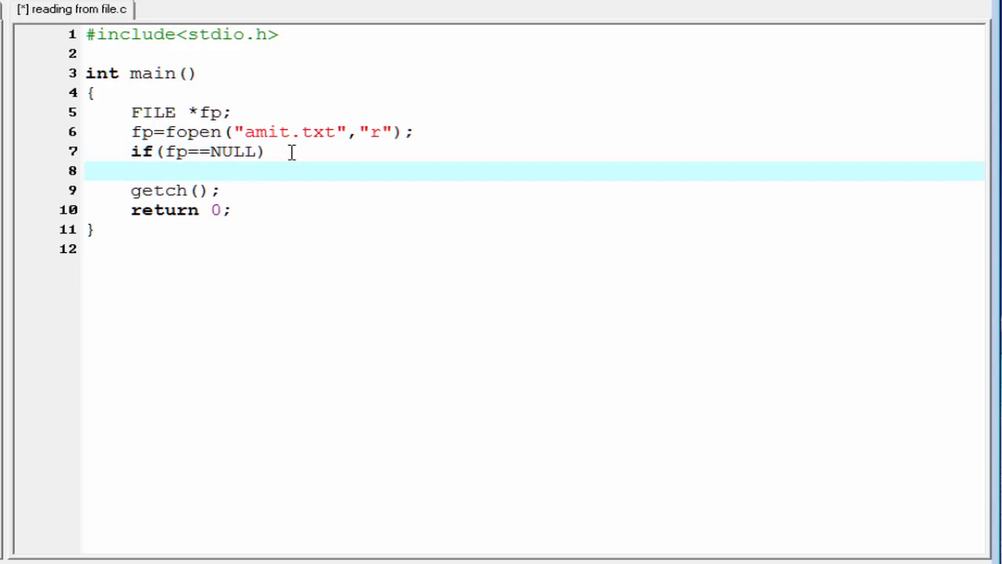
# - Under the NULL check, add printf("unable to open the file\n");
pyautogui.write('printf("unable t");')
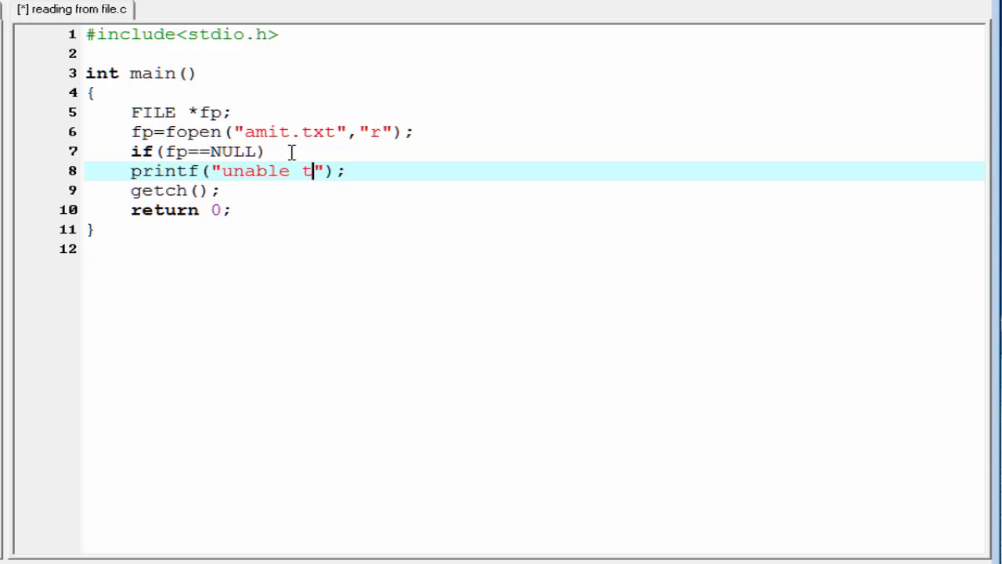
pyautogui.write('o open')
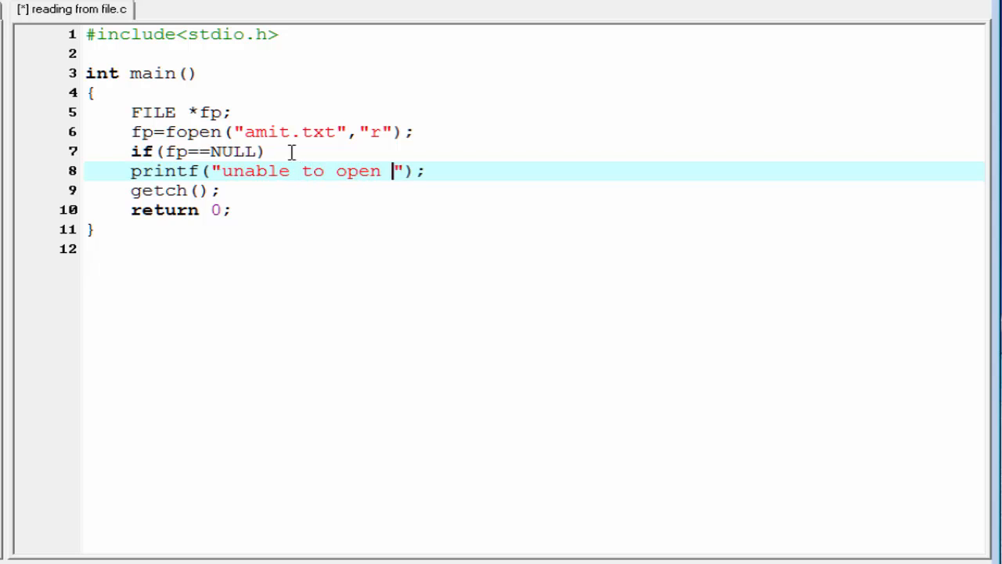
pyautogui.write('the file\\n')
pyautogui.write('else')
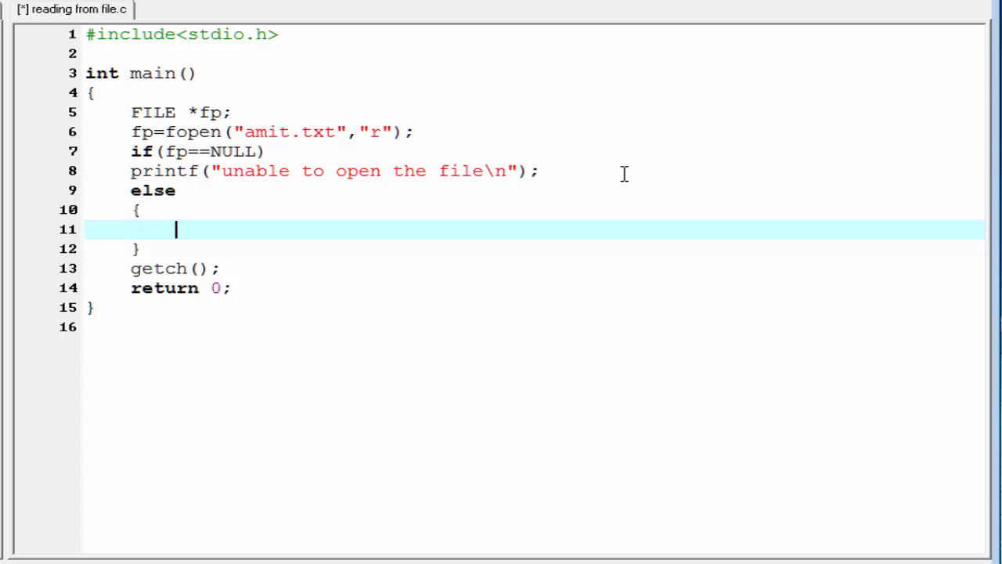
# - Add an empty fscanf(); call with a comment: fscanf(file_pointer,"format string",list of address of variables);
pyautogui.write('f')
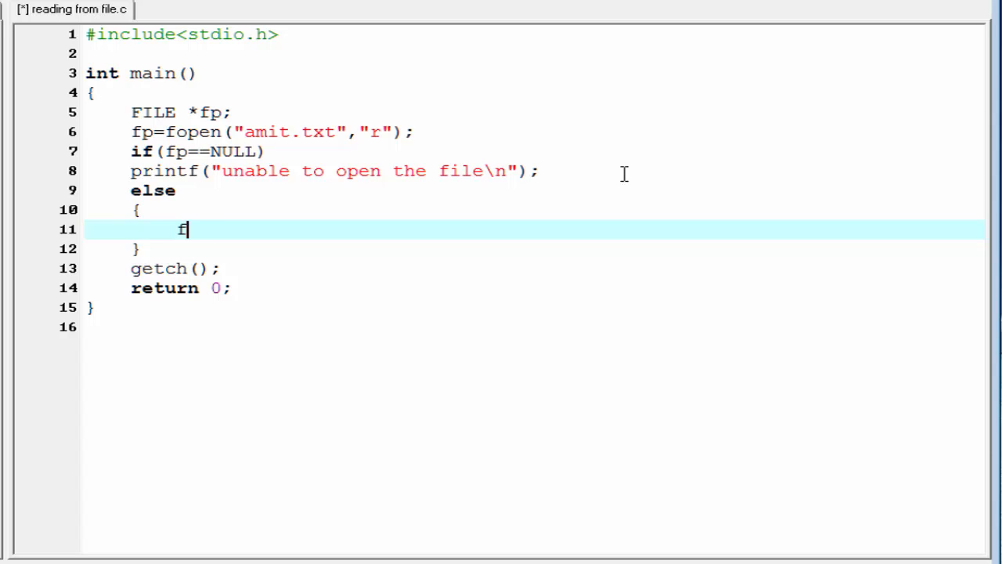
pyautogui.write('scanf();')
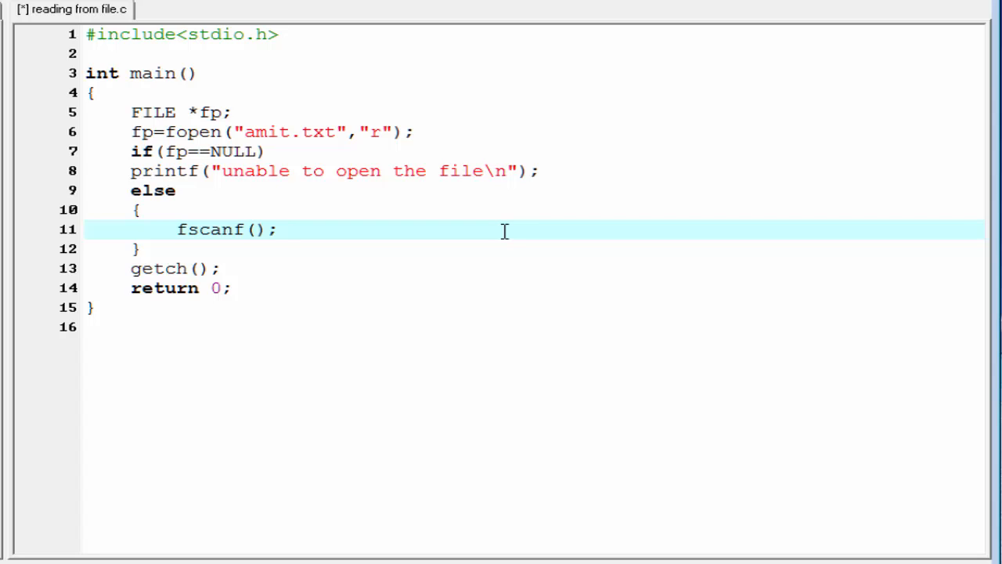
pyautogui.click(278, 229)
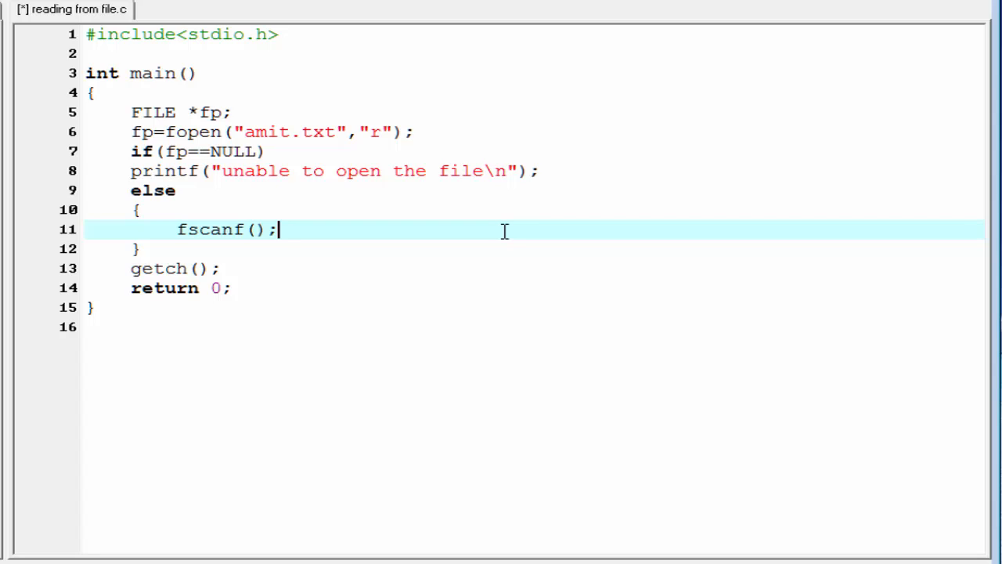
pyautogui.moveTo(406, 249)
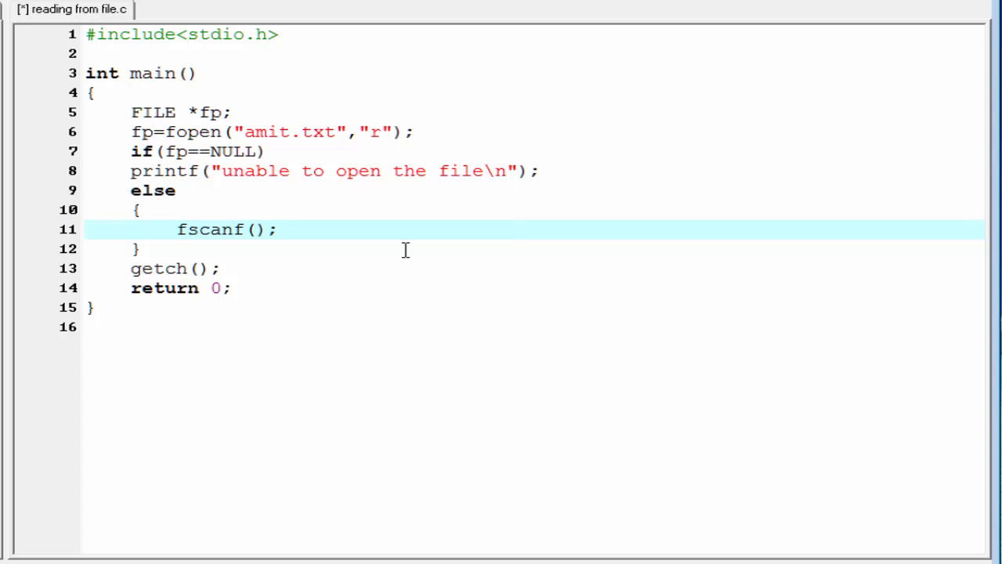
pyautogui.write('// fscanf(file_pointer,"format string",list of address of variables);')
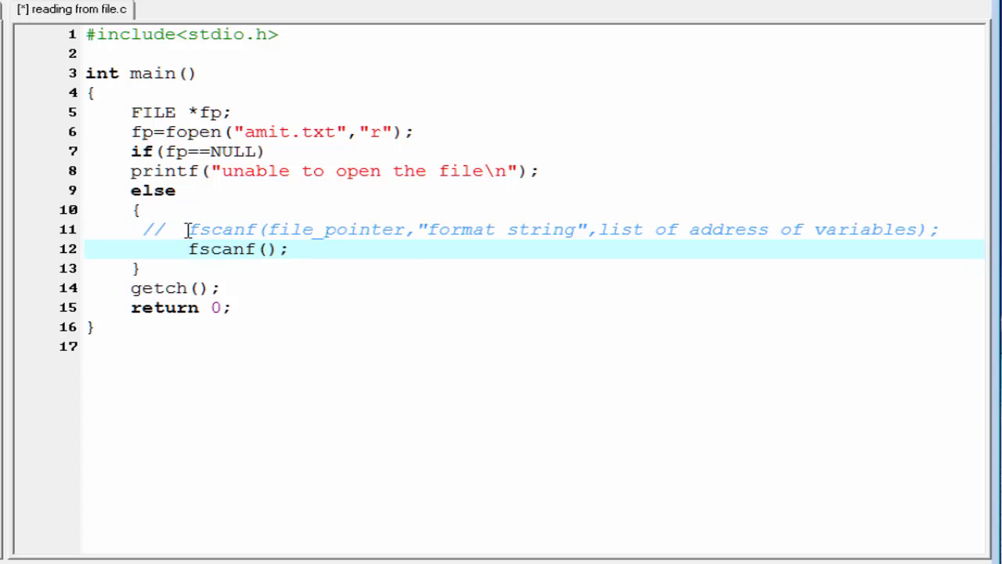
pyautogui.doubleClick(222, 229)
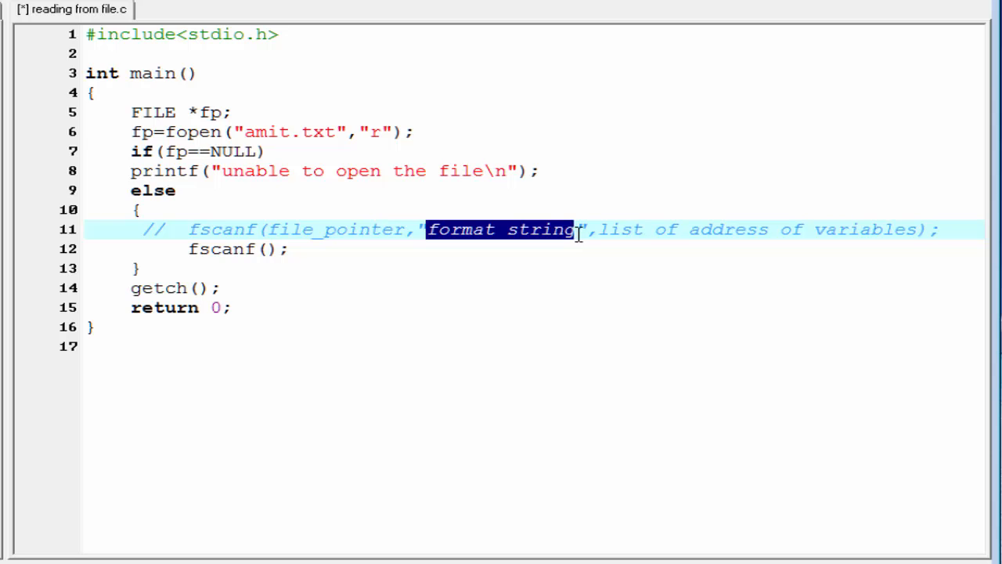
pyautogui.moveTo(603, 229)
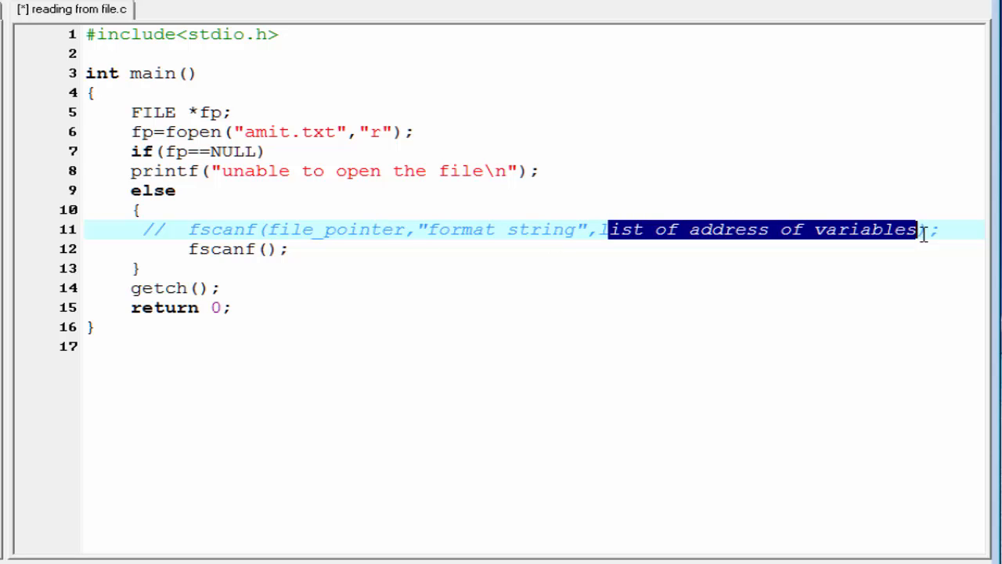
pyautogui.moveTo(665, 321)
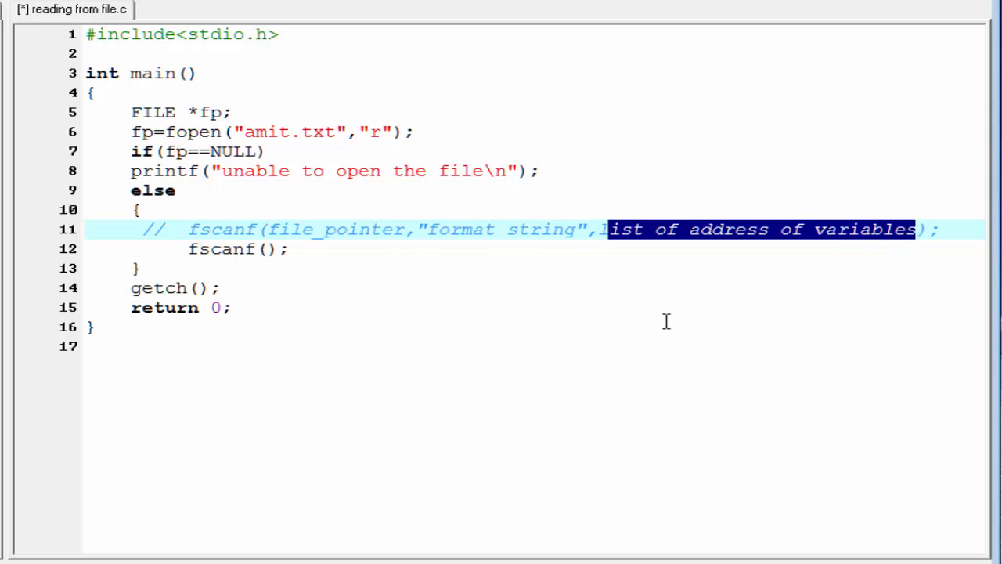
pyautogui.moveTo(587, 347)
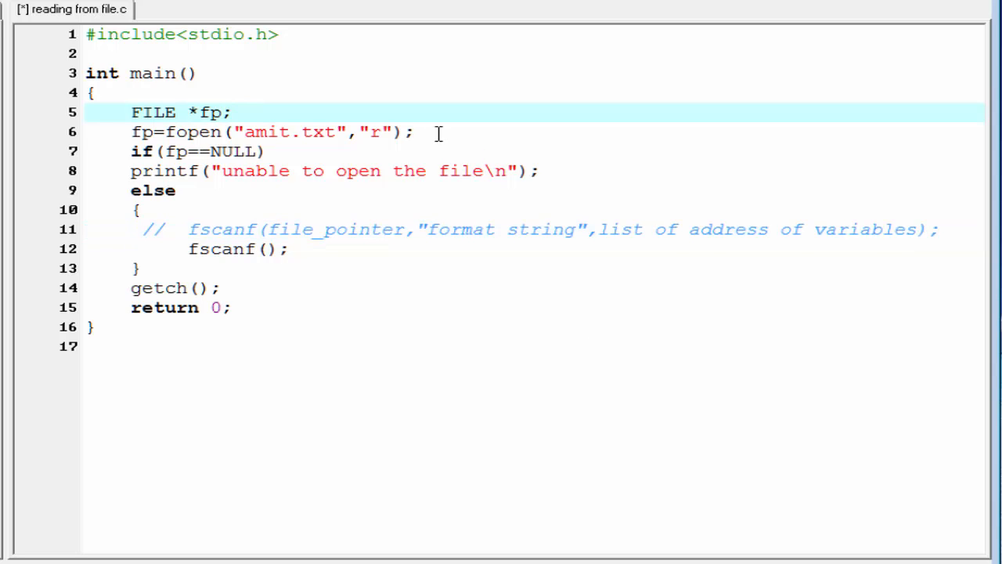
# - Declare a character array char info[20]; at the top of main
pyautogui.write('char')
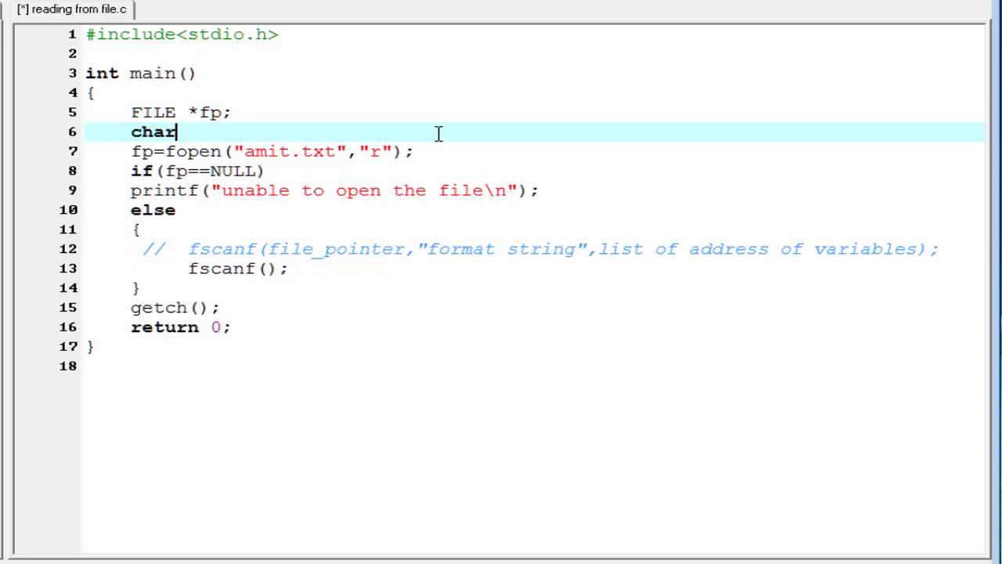
pyautogui.write('in')
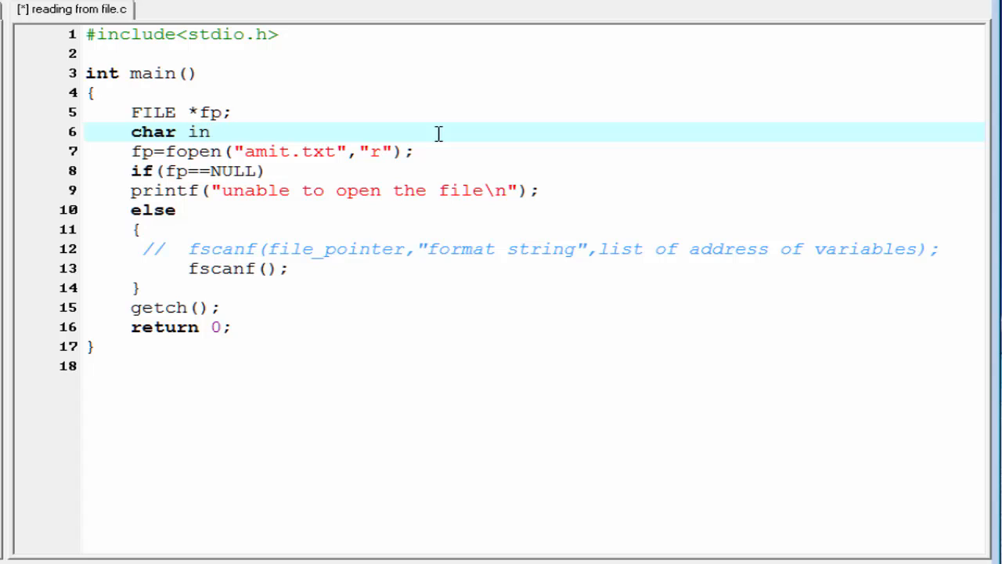
pyautogui.write('fo[];')
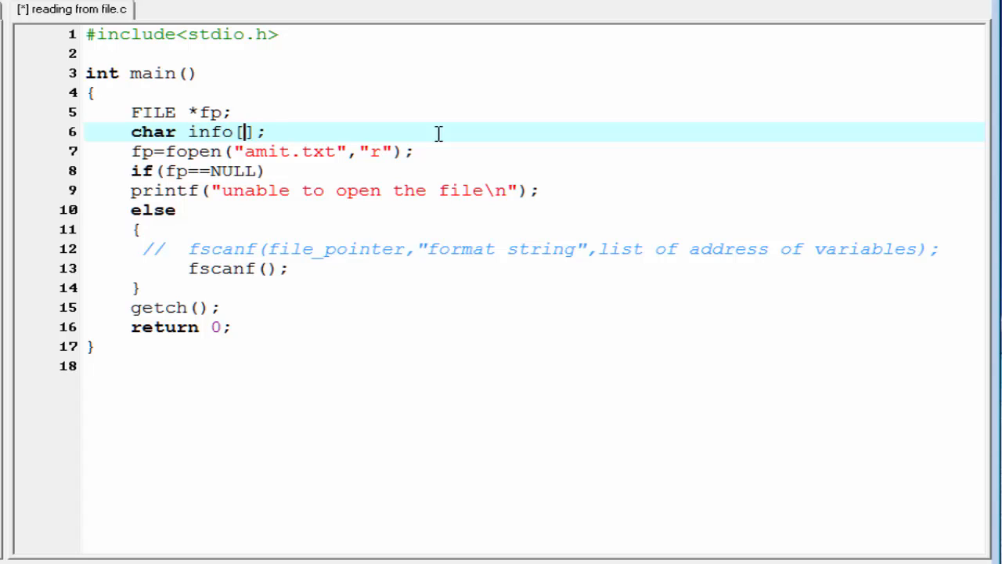
pyautogui.write('20')
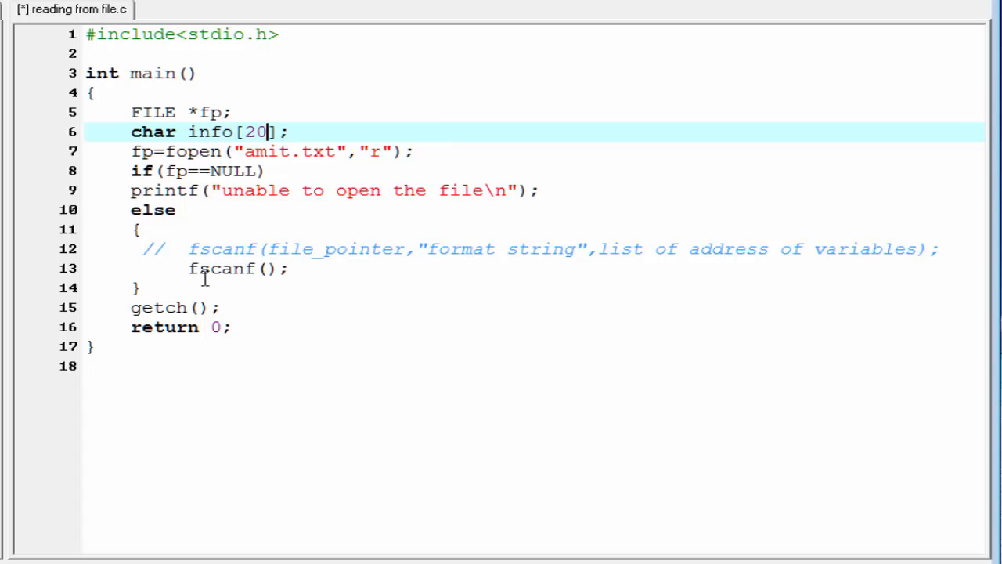
# - Complete the call as fscanf(fp,"%s",info); to read a word from the file into info
pyautogui.click(269, 269)
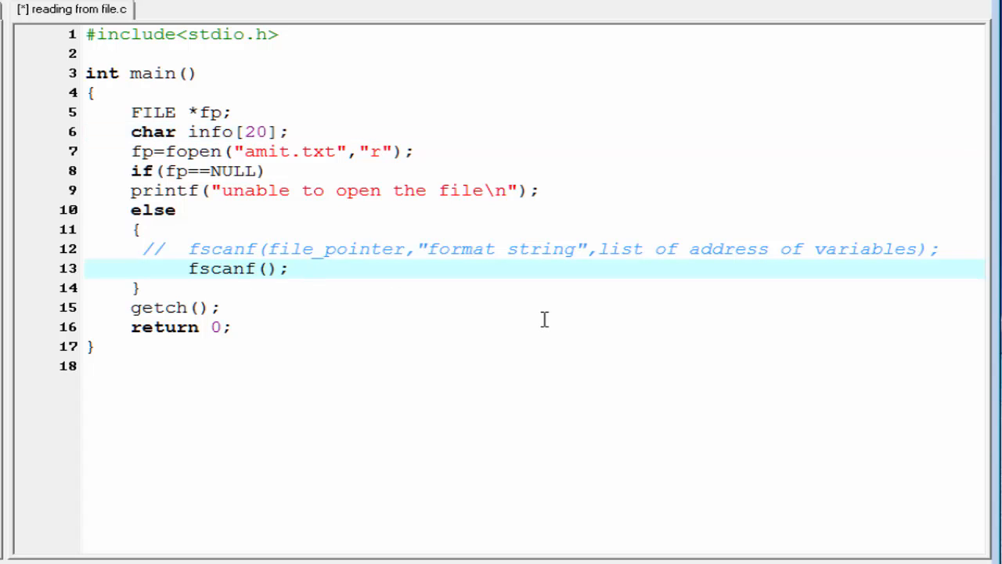
pyautogui.write('fp,""')
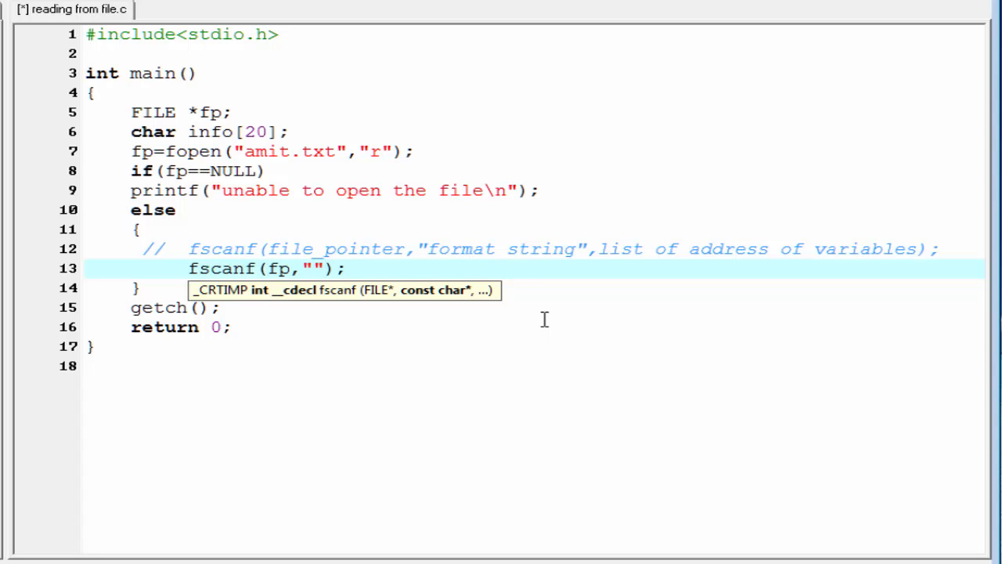
pyautogui.click(313, 270)
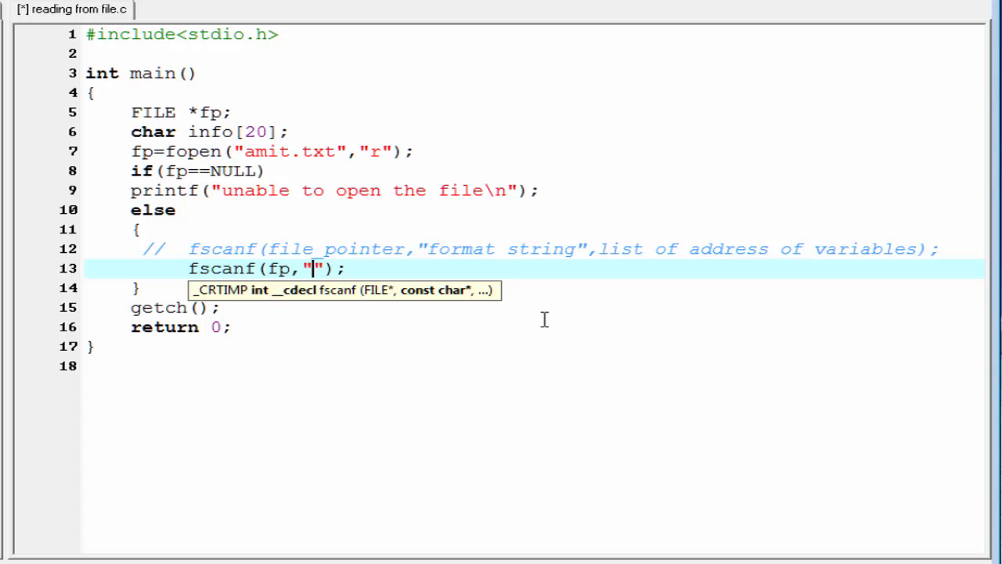
pyautogui.write('%s,')
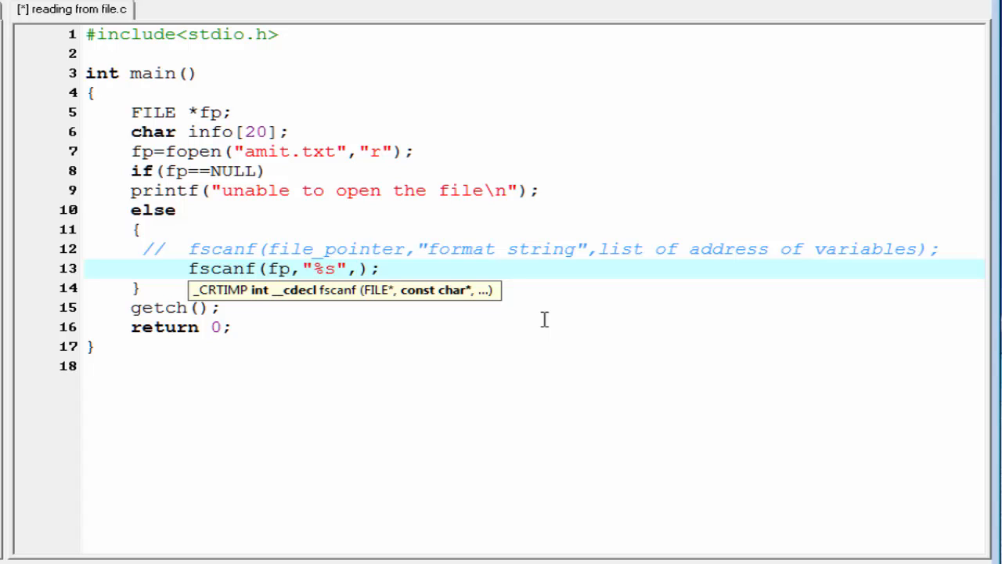
pyautogui.doubleClick(210, 131)
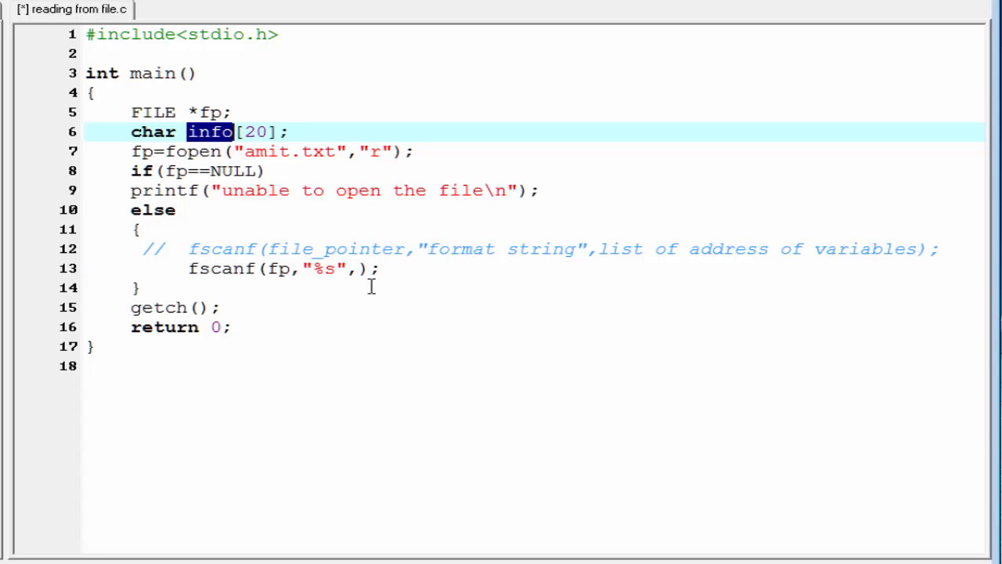
pyautogui.write('info')
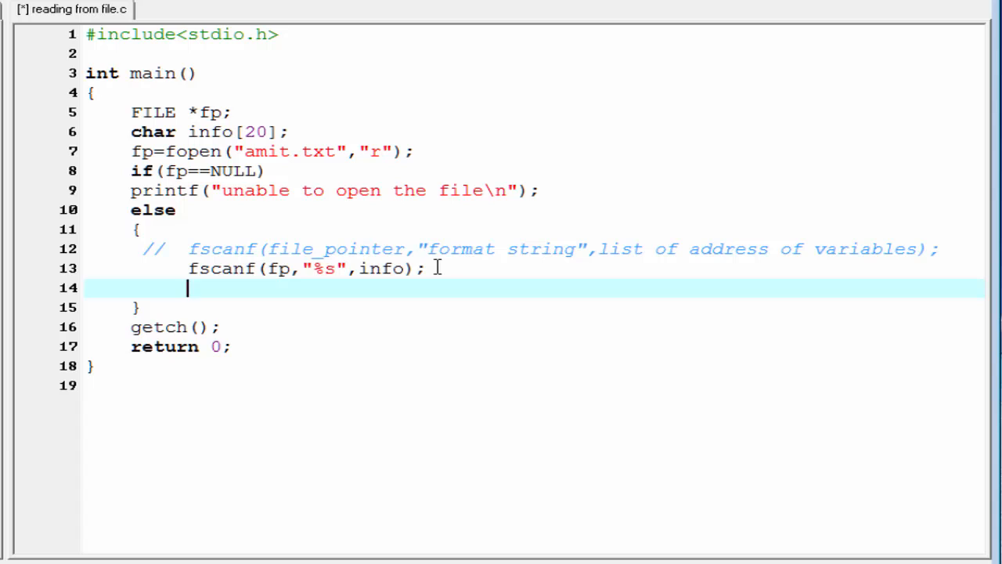
# - Add printf("%s",info); to print the word and fclose(fp); to close the file
pyautogui.write('printf("%");')
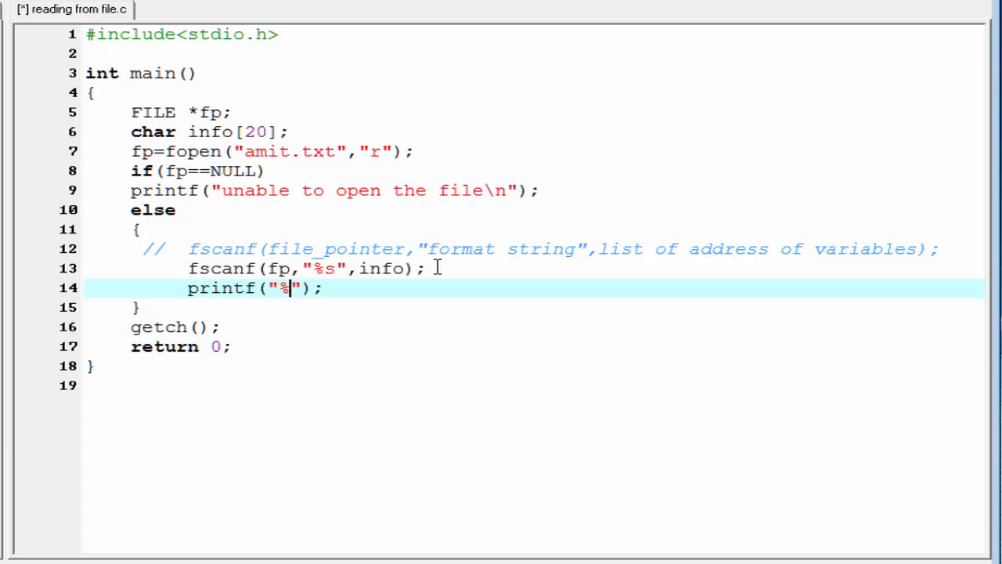
pyautogui.write('s')
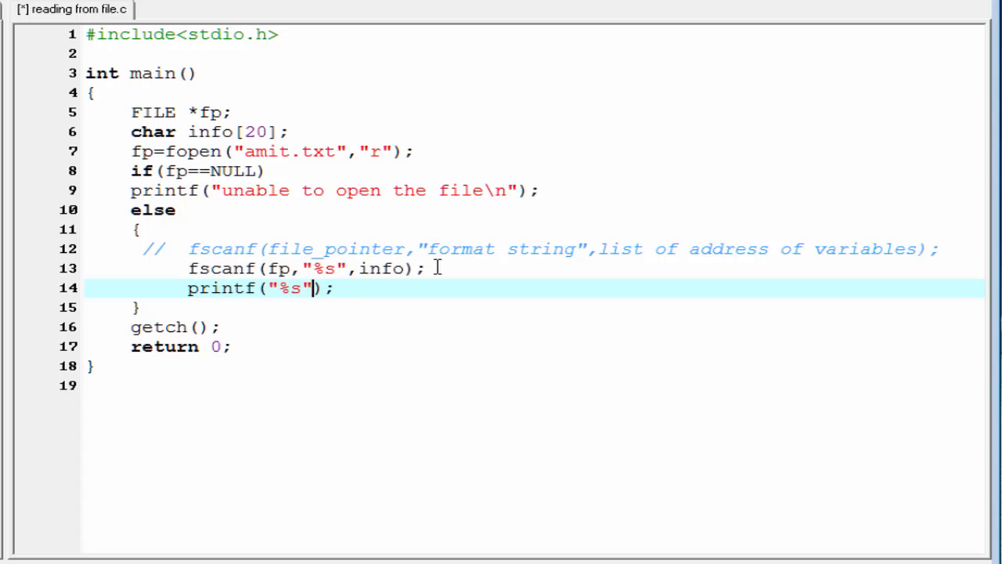
pyautogui.write(',info')
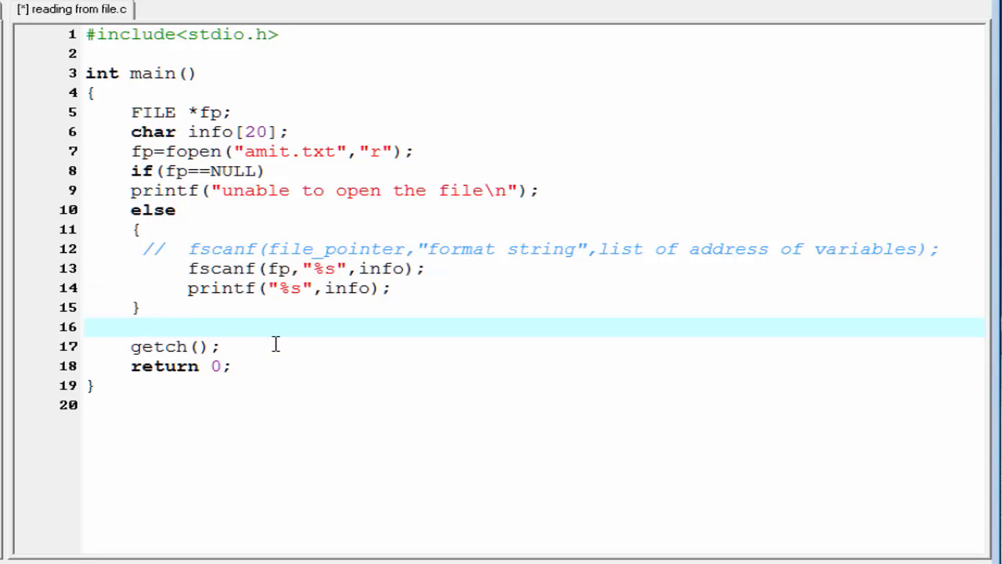
pyautogui.write('fclose(fp);')
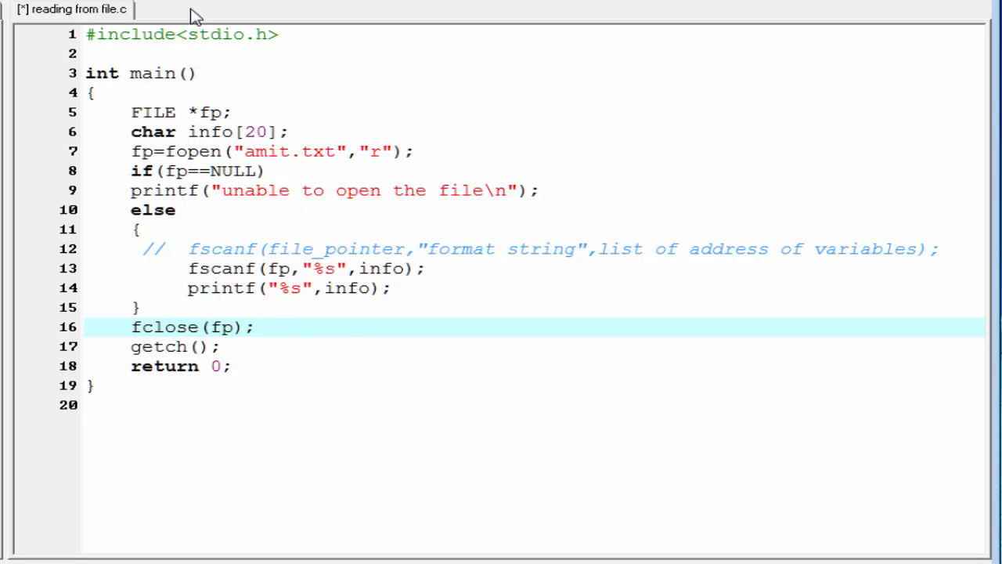
# - Compile and run the fscanf program, which prints only Hello from amit.txt
pyautogui.click(157, 9)
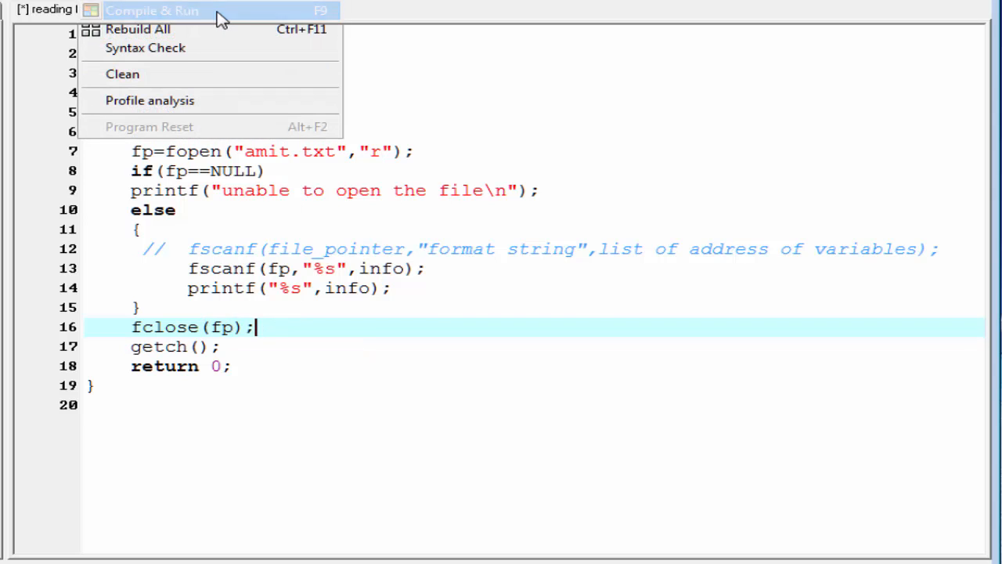
pyautogui.click(152, 9)
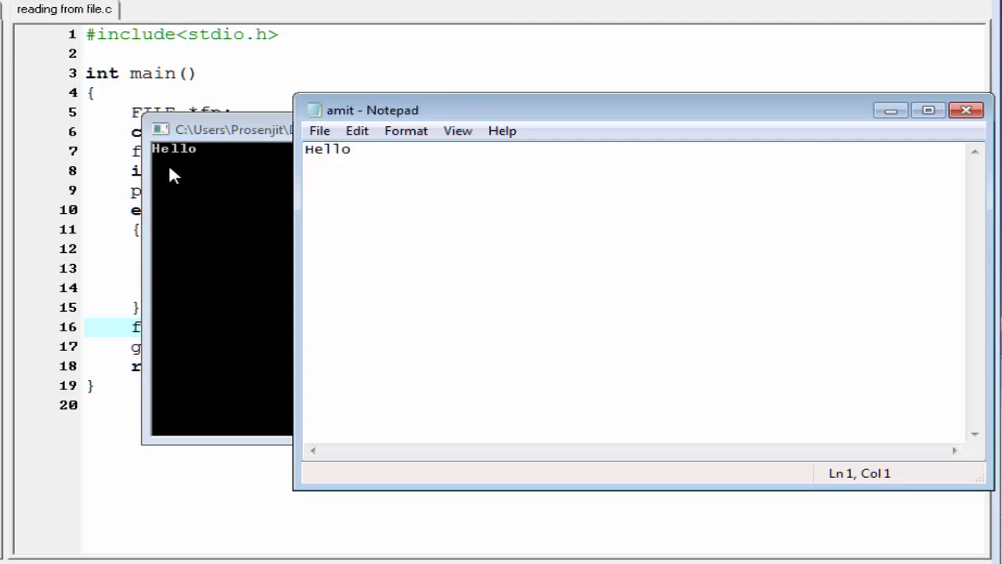
pyautogui.moveTo(435, 185)
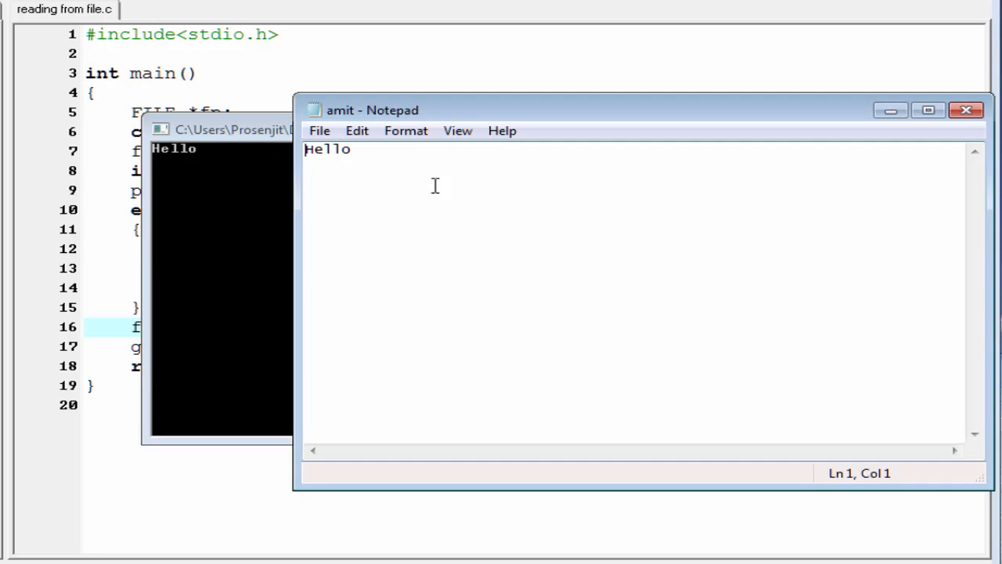
# - Extend the amit.txt text in Notepad to 'Hello Friends' and close the file window
pyautogui.click(352, 149)
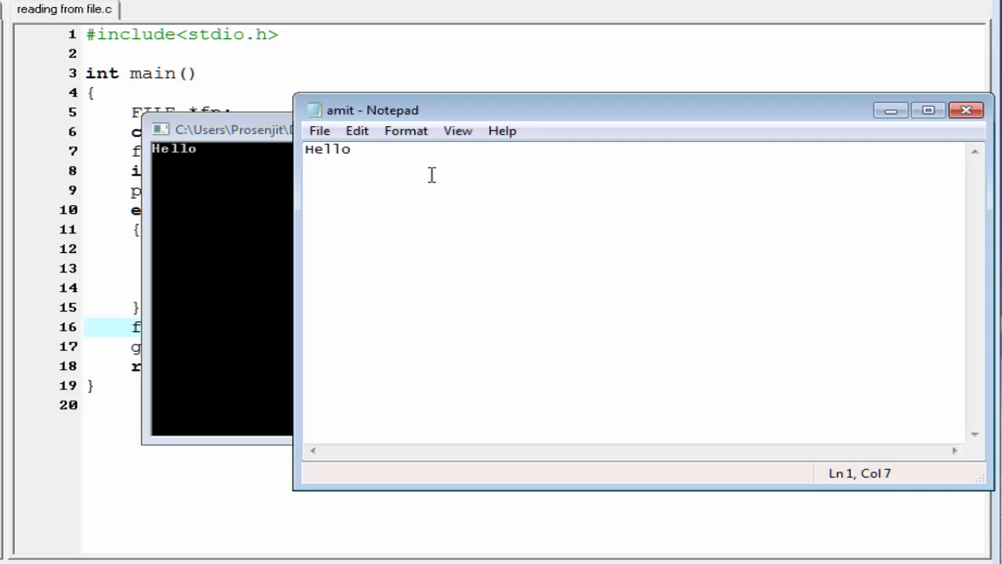
pyautogui.write('Friends')
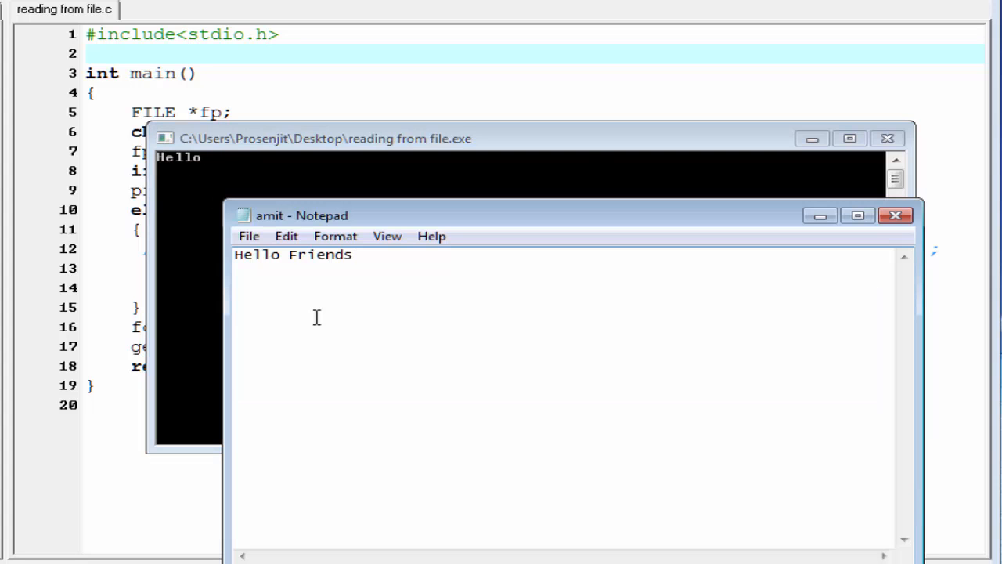
pyautogui.click(353, 254)
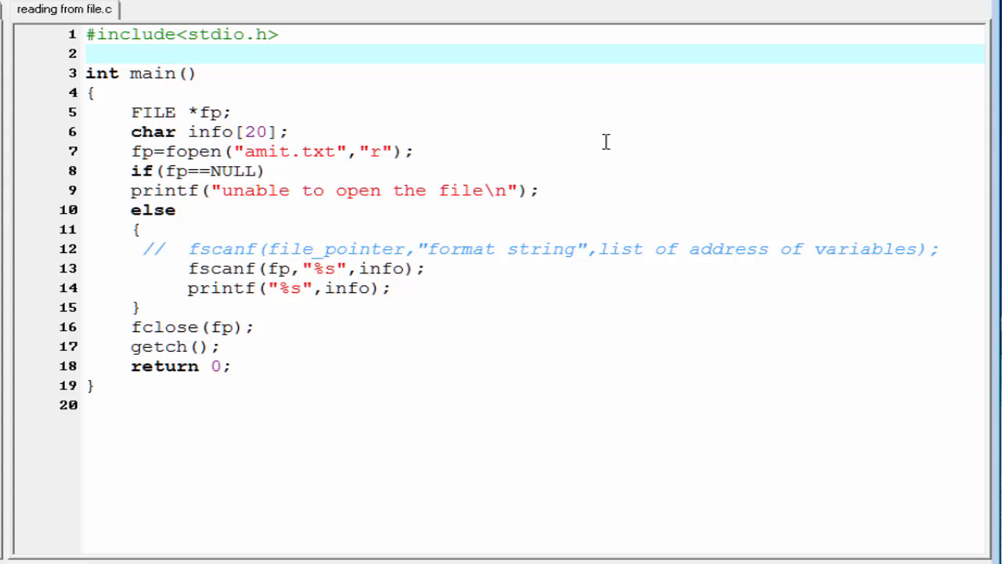
# - Replace the fscanf lines with the comment // fgets(variable to store, length, file_pointer); and a blank line below
pyautogui.click(140, 249)
pyautogui.write('//  fgets(variable to store, length, file_pointer')
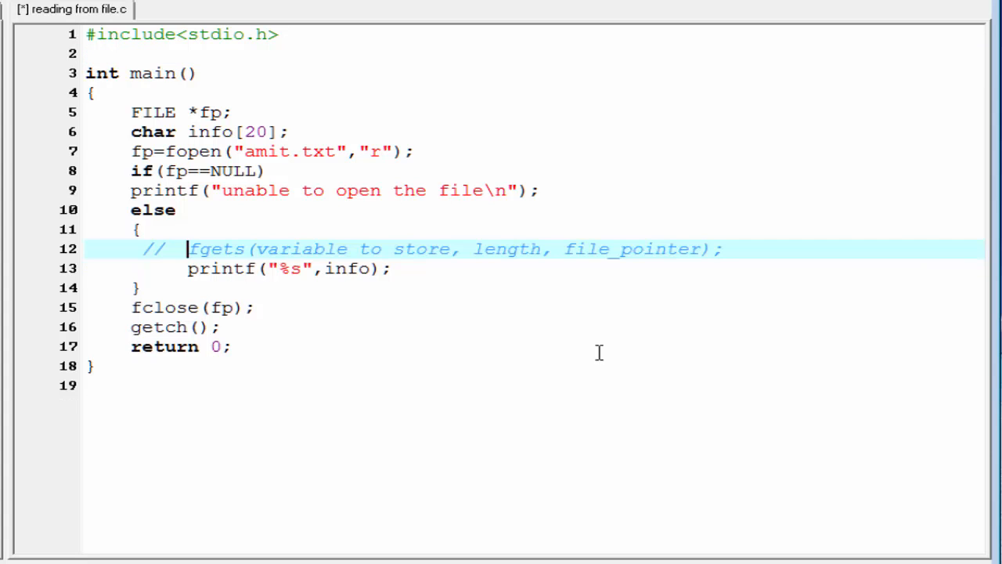
pyautogui.doubleClick(210, 249)
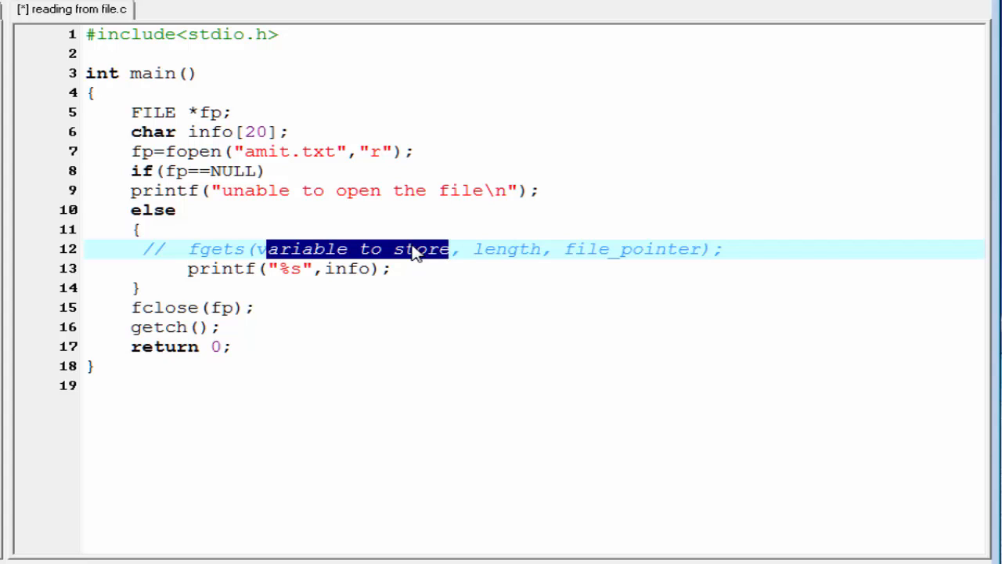
pyautogui.doubleClick(507, 249)
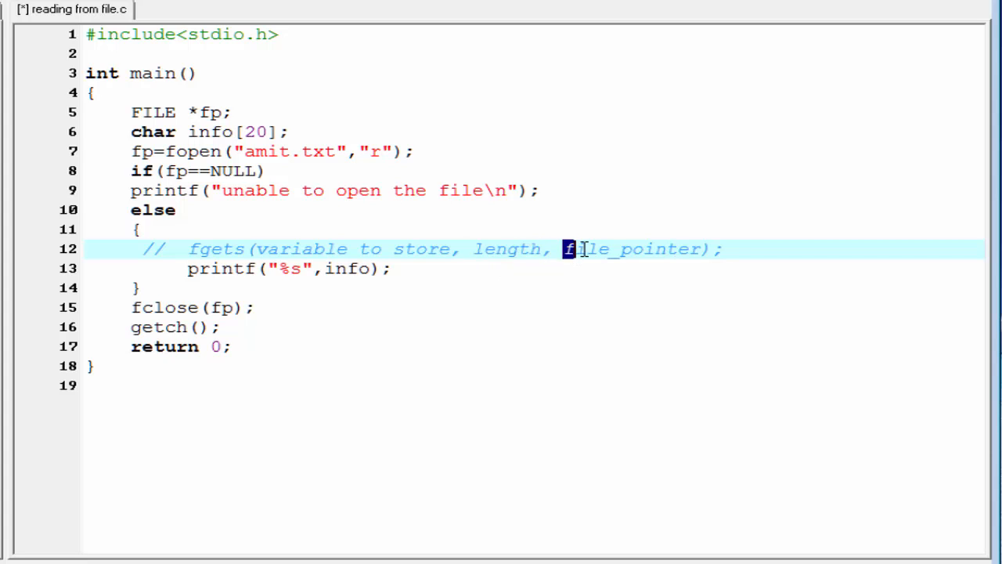
pyautogui.doubleClick(627, 249)
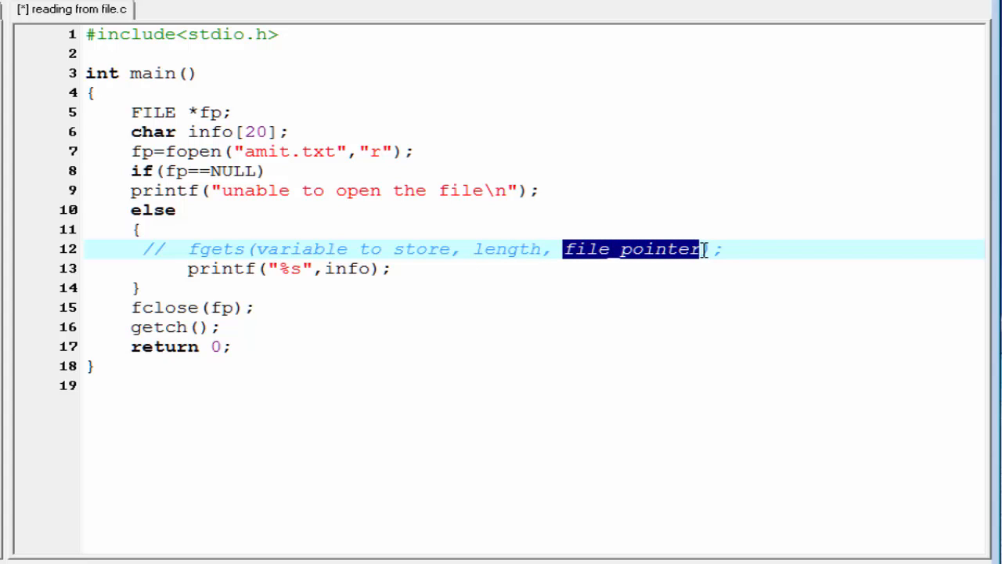
pyautogui.moveTo(733, 249)
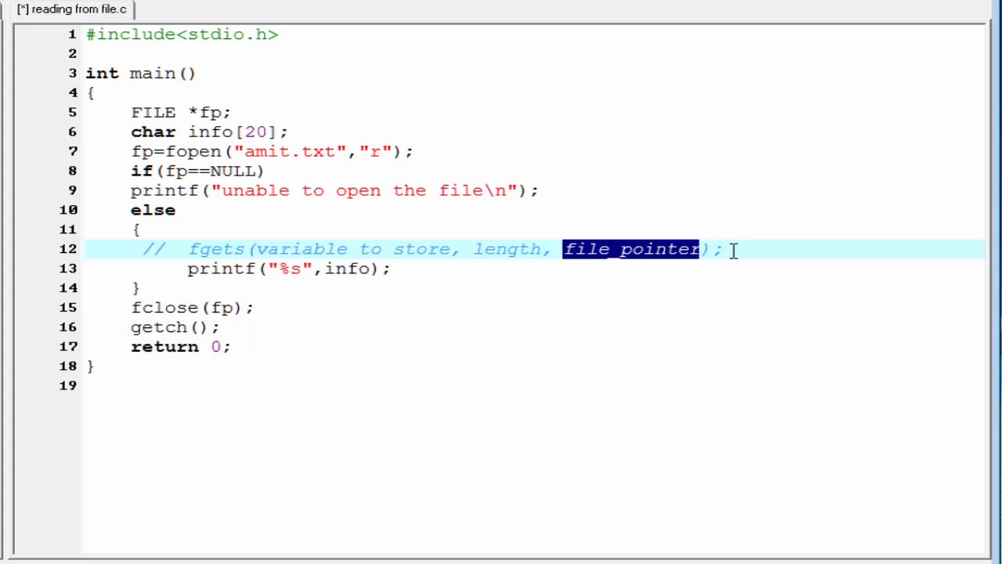
pyautogui.press('Return')
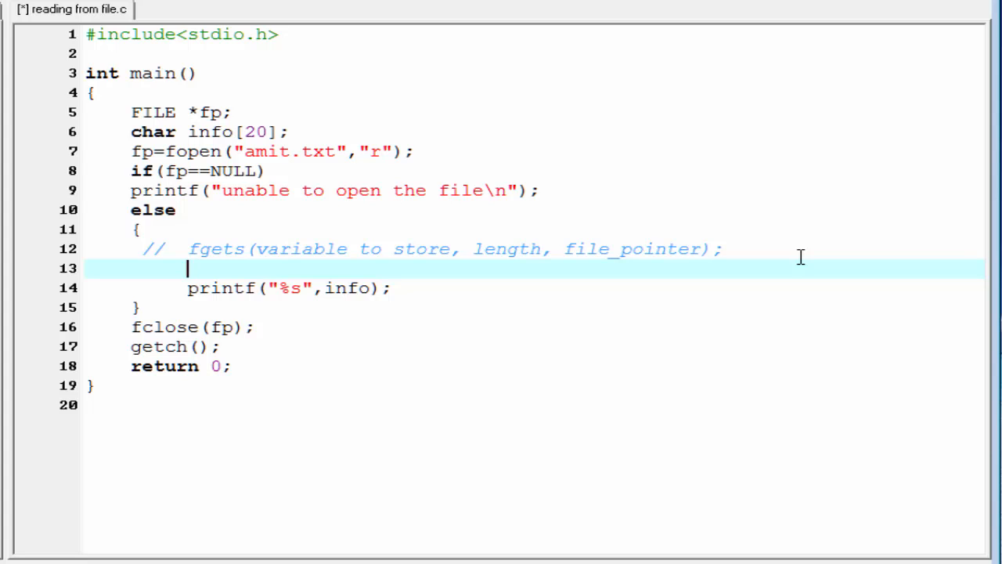
# - Write a while loop conditioned on feof(fp) around the printf statement
pyautogui.write('while (')
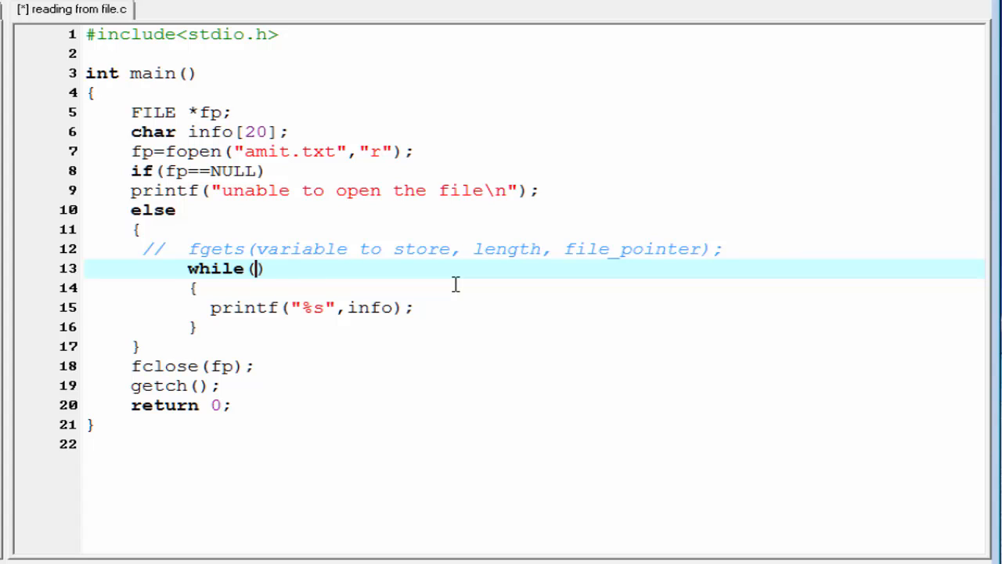
pyautogui.write('feof()')
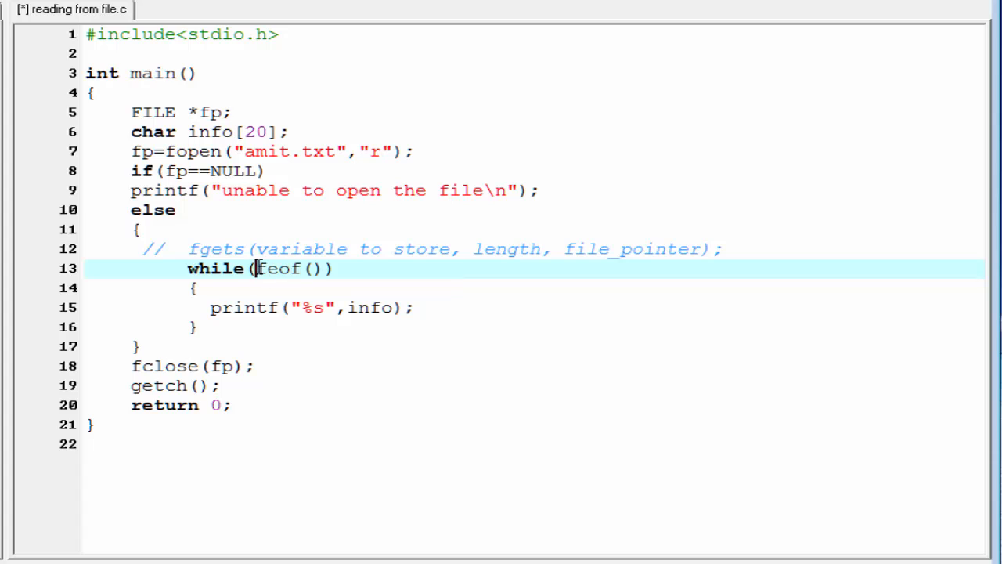
pyautogui.doubleClick(282, 268)
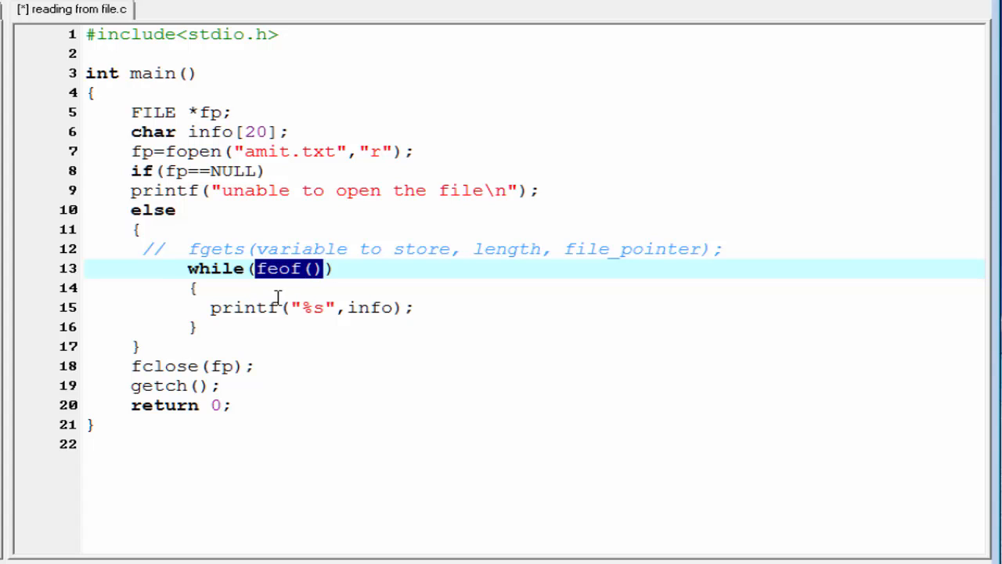
pyautogui.click(401, 307)
pyautogui.write('fp')
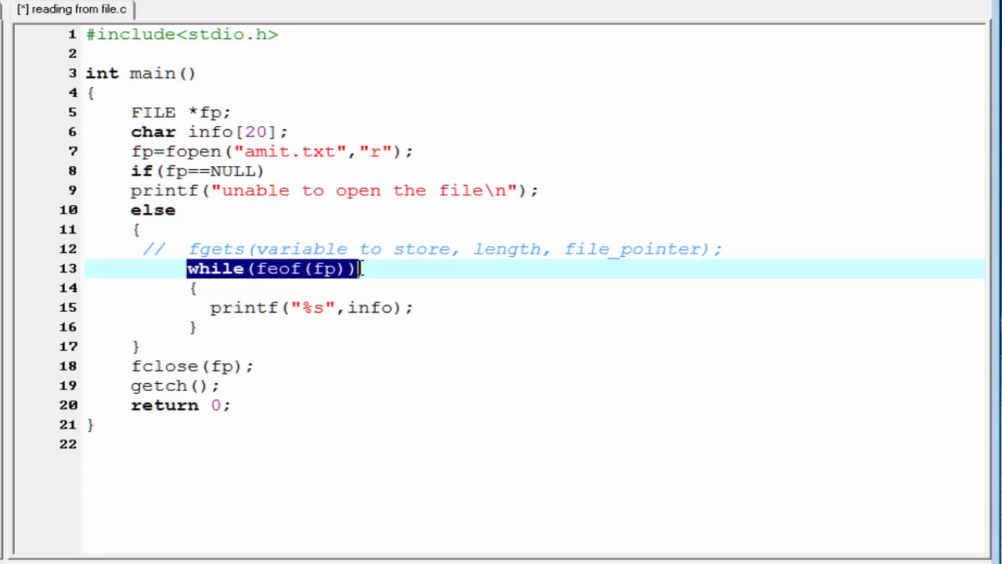
pyautogui.click(279, 292)
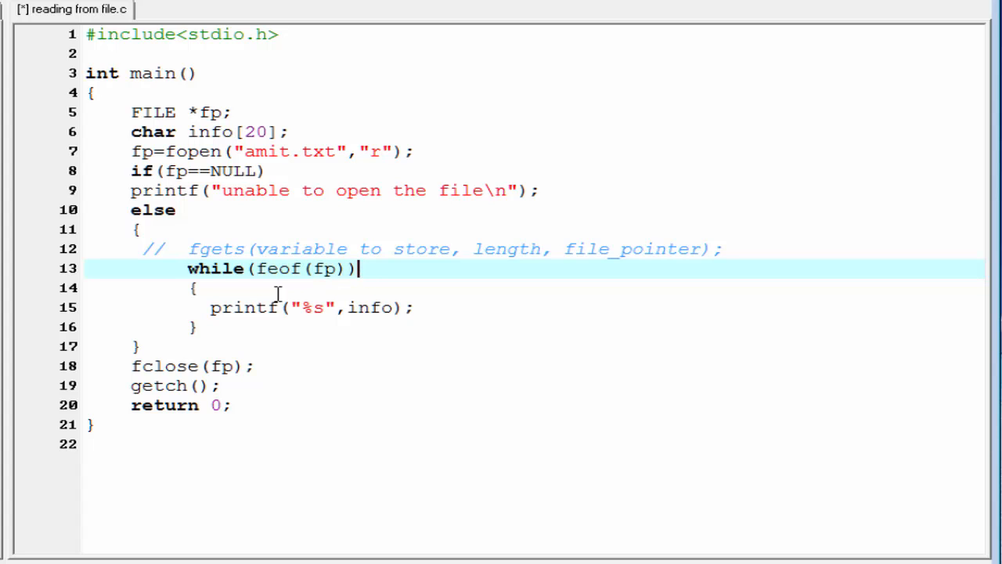
# - Negate the condition to while(!feof(fp)) so the loop runs until the end of the file
pyautogui.write('!')
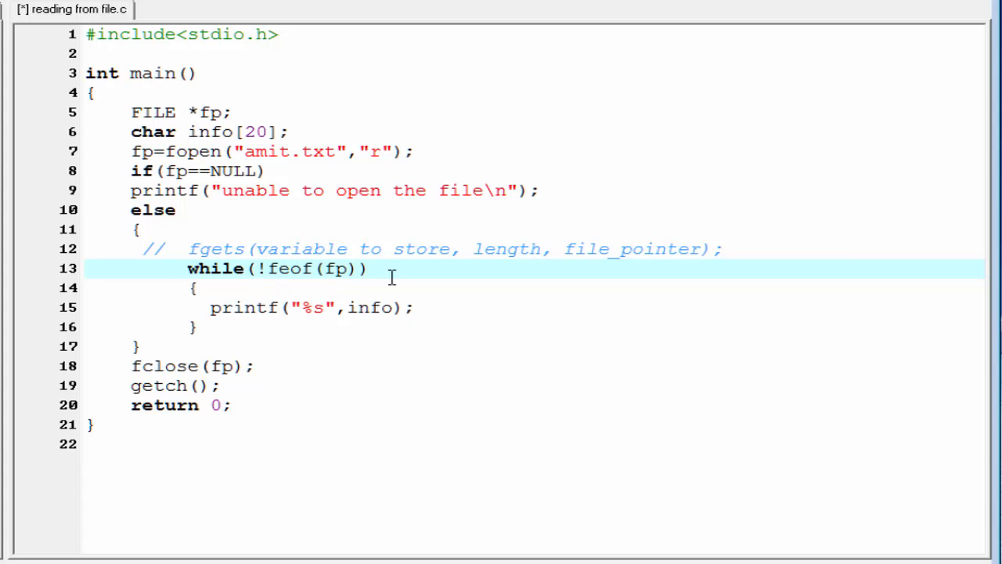
pyautogui.click(268, 269)
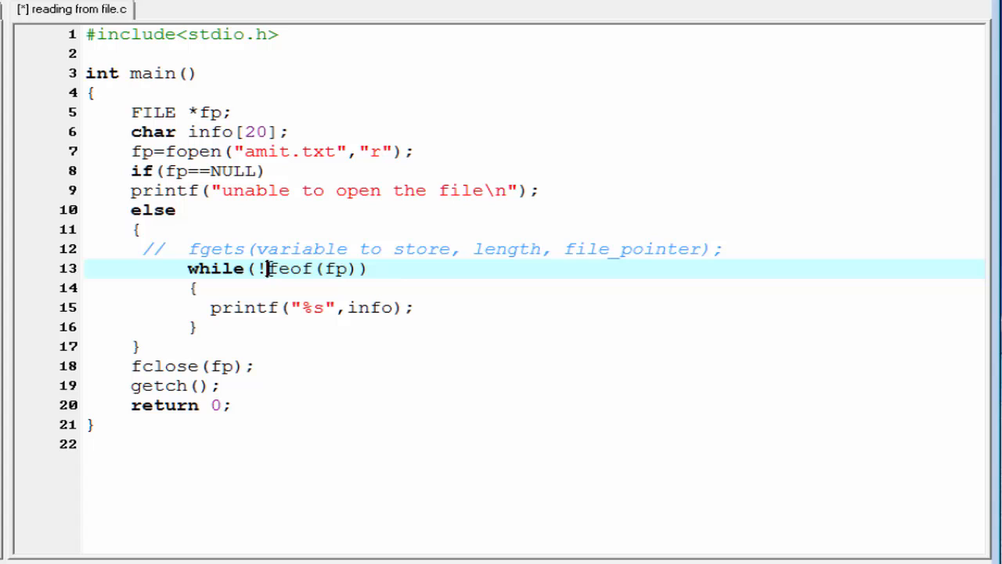
pyautogui.doubleClick(291, 268)
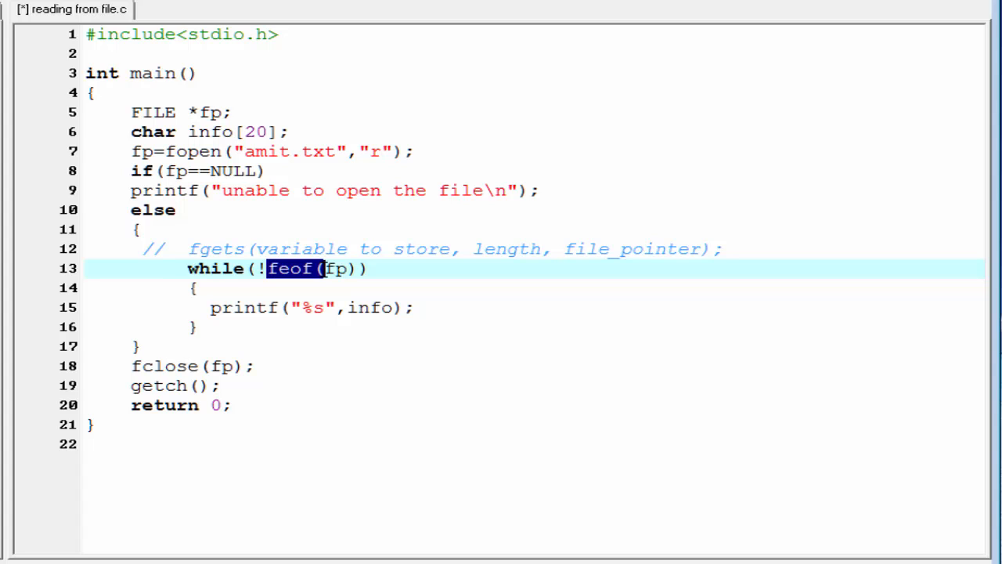
pyautogui.click(258, 269)
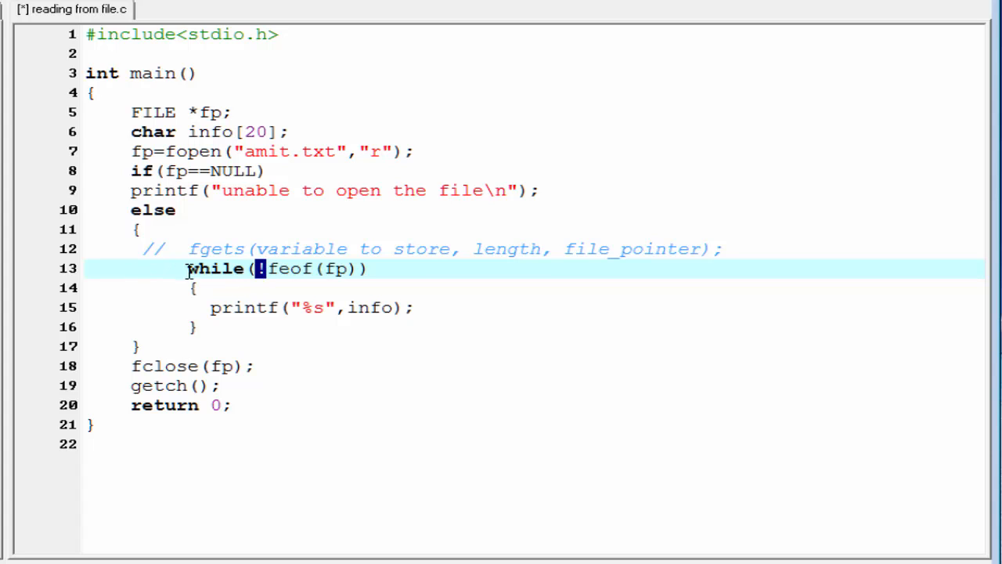
pyautogui.moveTo(258, 270); pyautogui.dragTo(360, 269)
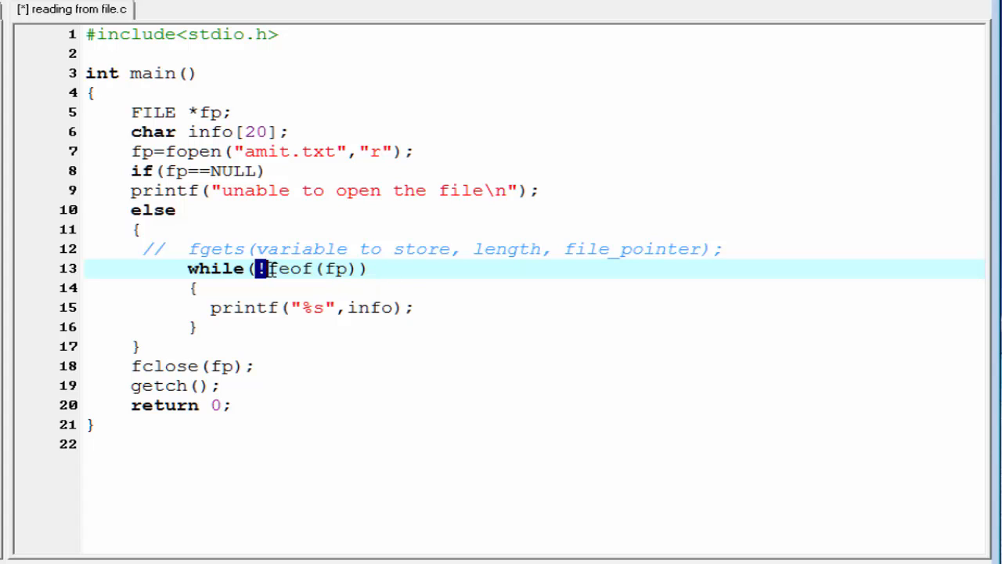
pyautogui.moveTo(294, 269)
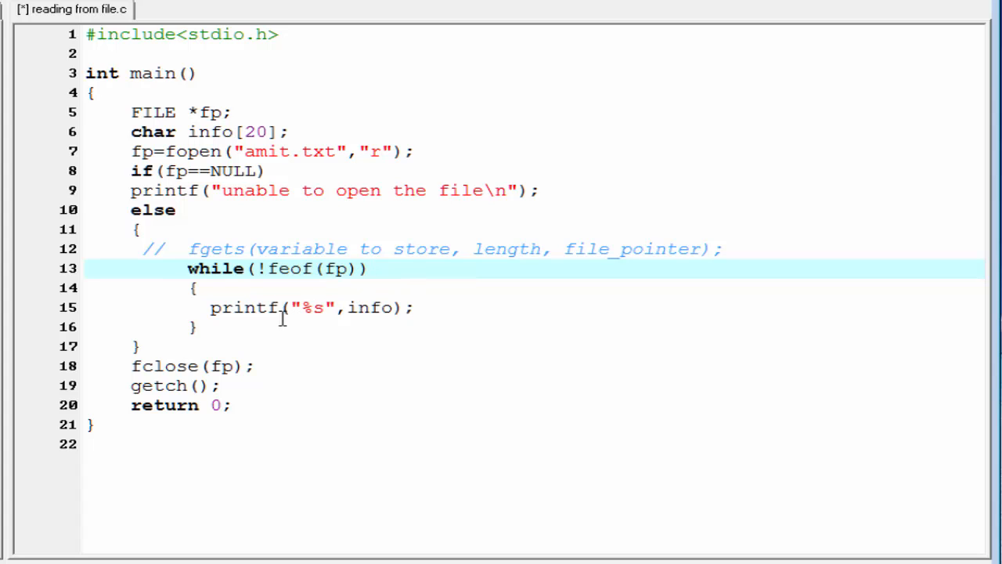
# - Inside the while loop, add fgets(info,20,fp); to read up to 20 characters into info
pyautogui.write('fg')
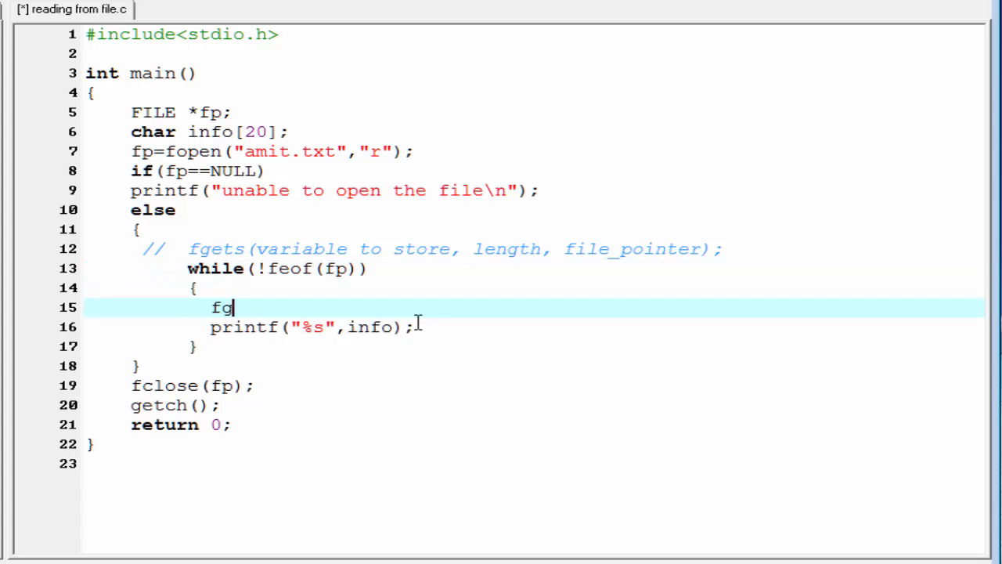
pyautogui.write('ets();')
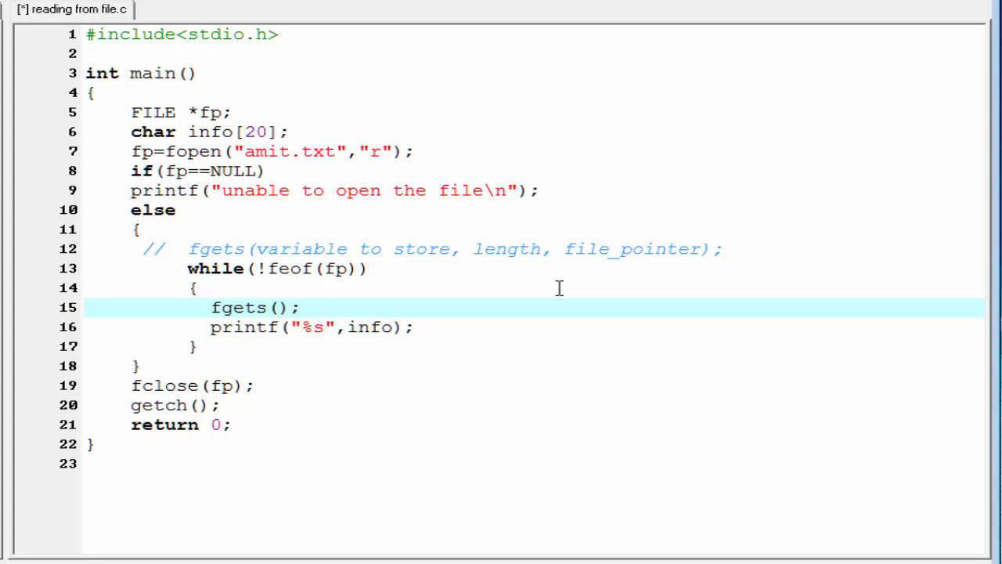
pyautogui.write('info,')
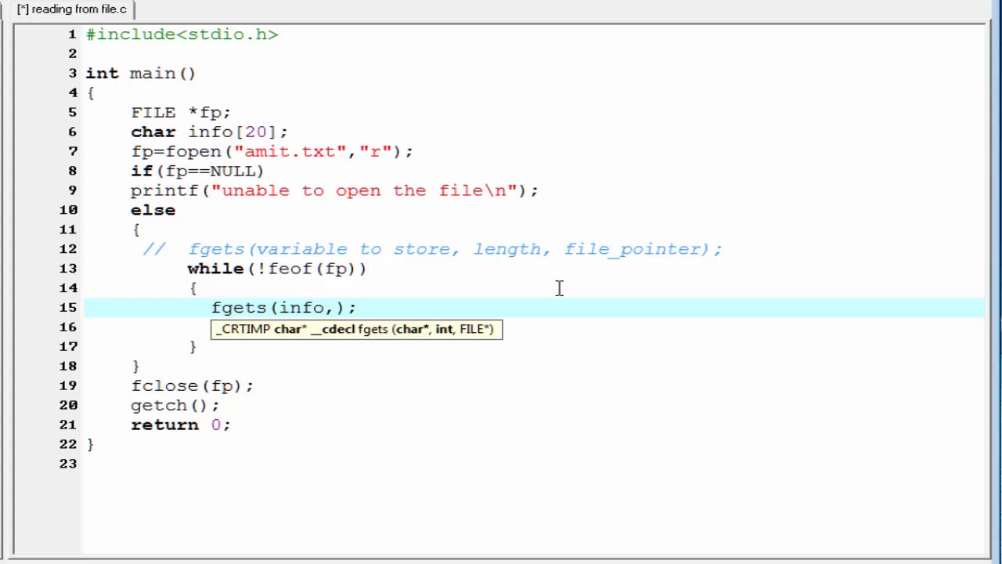
pyautogui.click(337, 306)
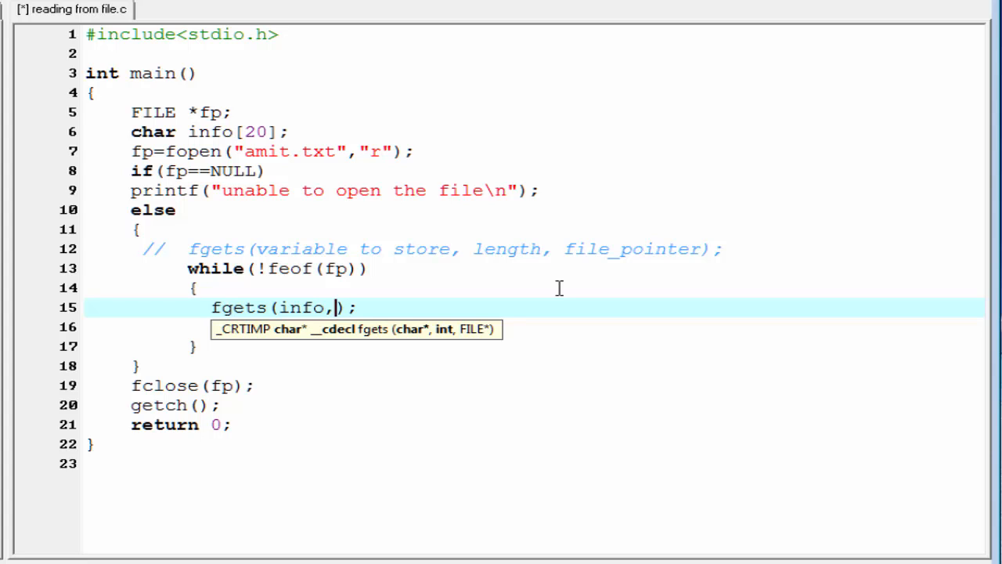
pyautogui.write('20,')
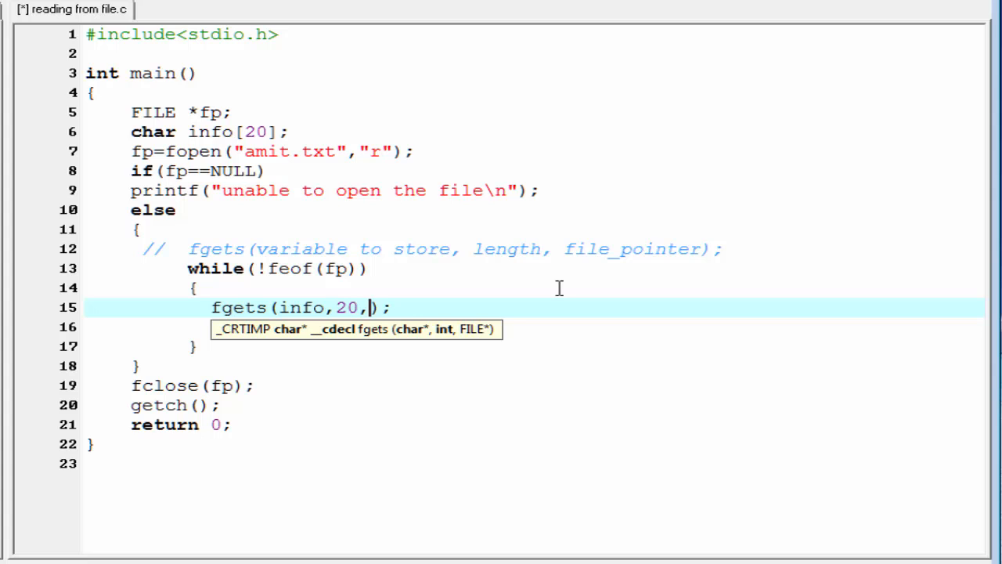
pyautogui.write('fp);')
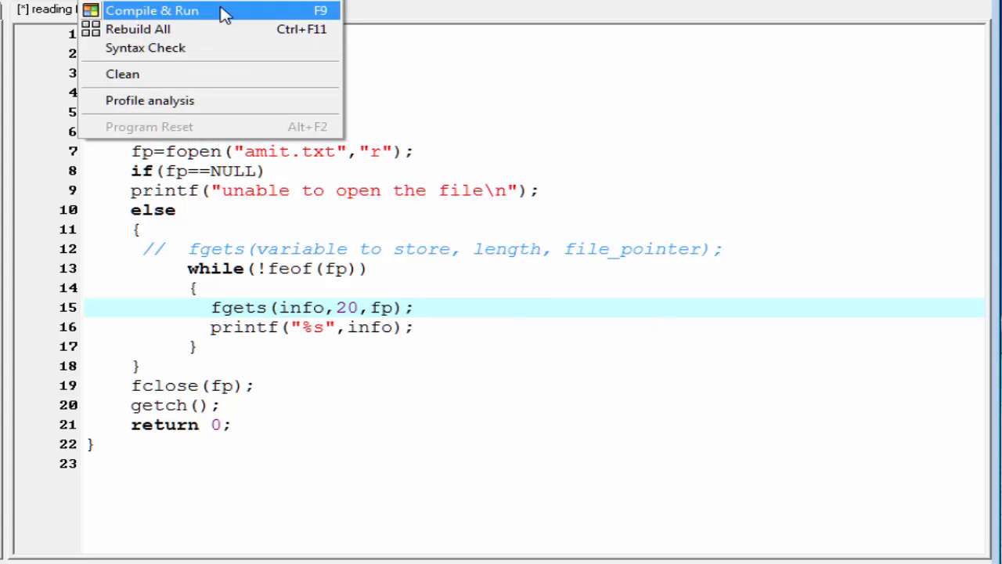
# - Compile and run the fgets version so the console prints Hello Friends from amit.txt
pyautogui.click(152, 10)
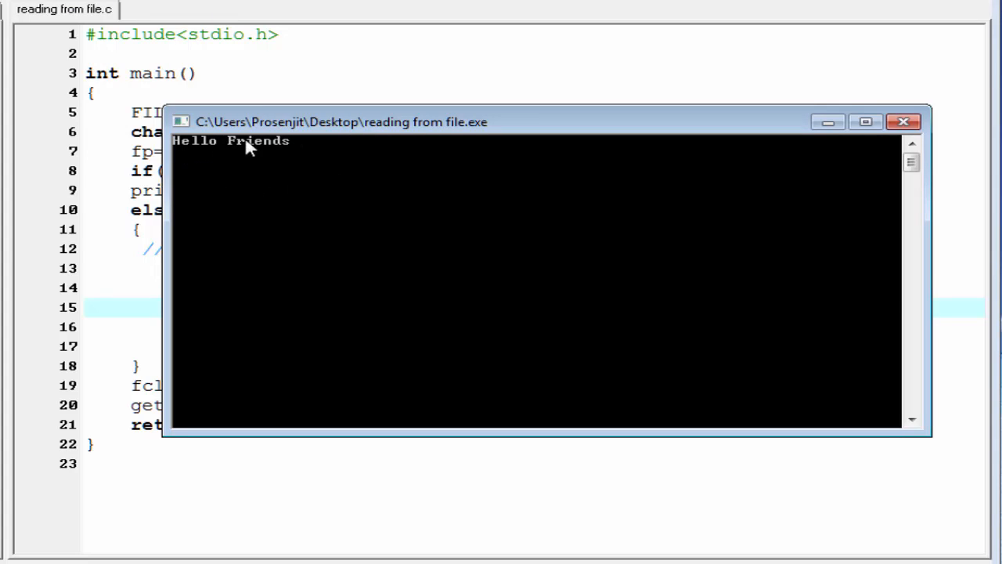
pyautogui.moveTo(185, 158)
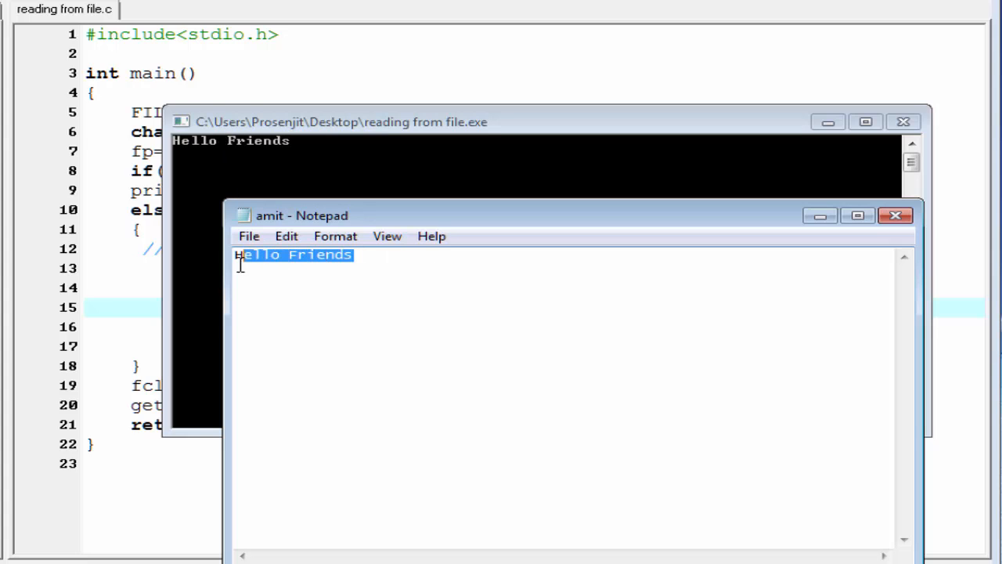
# - Add a second line 'This is Slidehunt' below Hello Friends in amit, then return to the C source
pyautogui.click(410, 279)
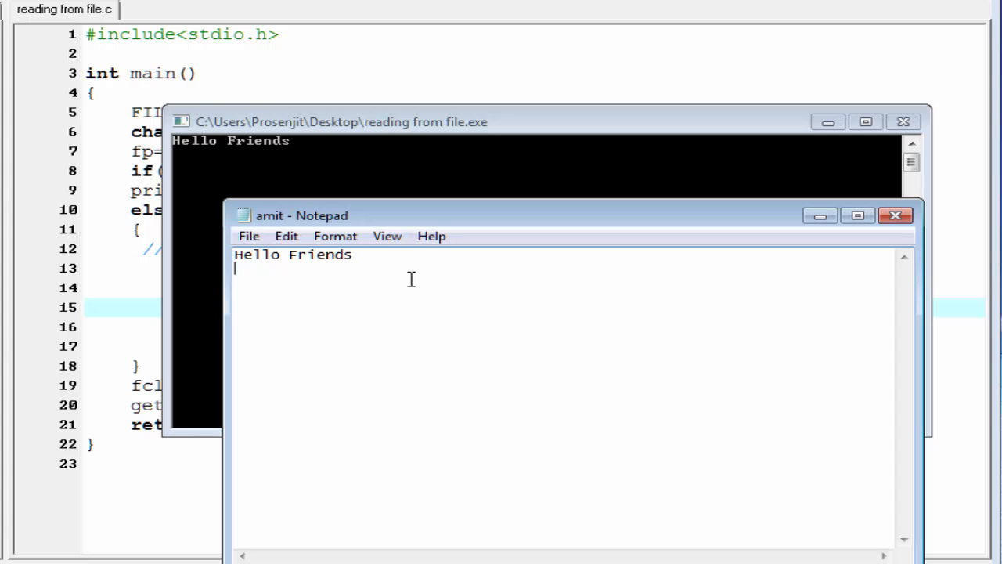
pyautogui.write('This')
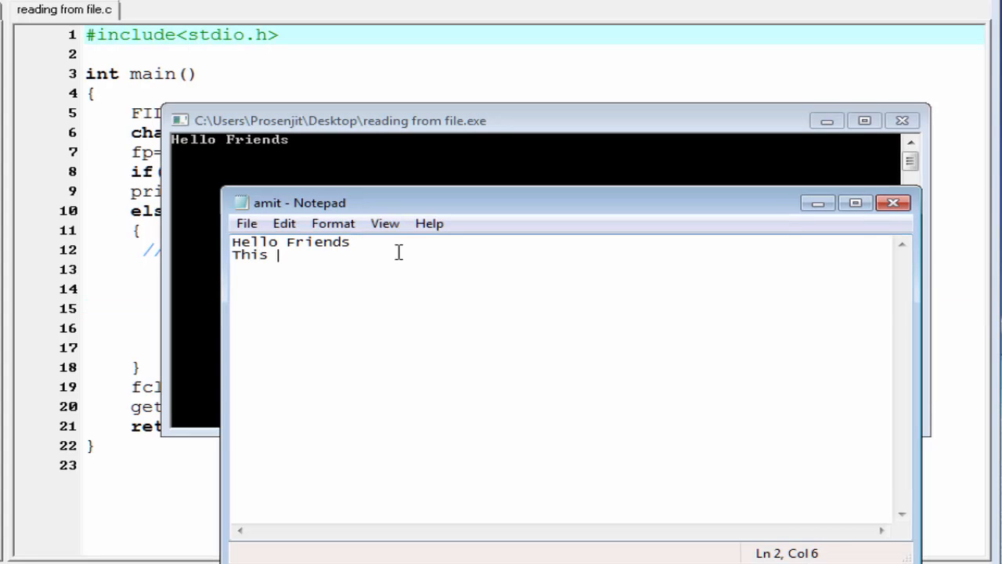
pyautogui.write('is slidehunt')
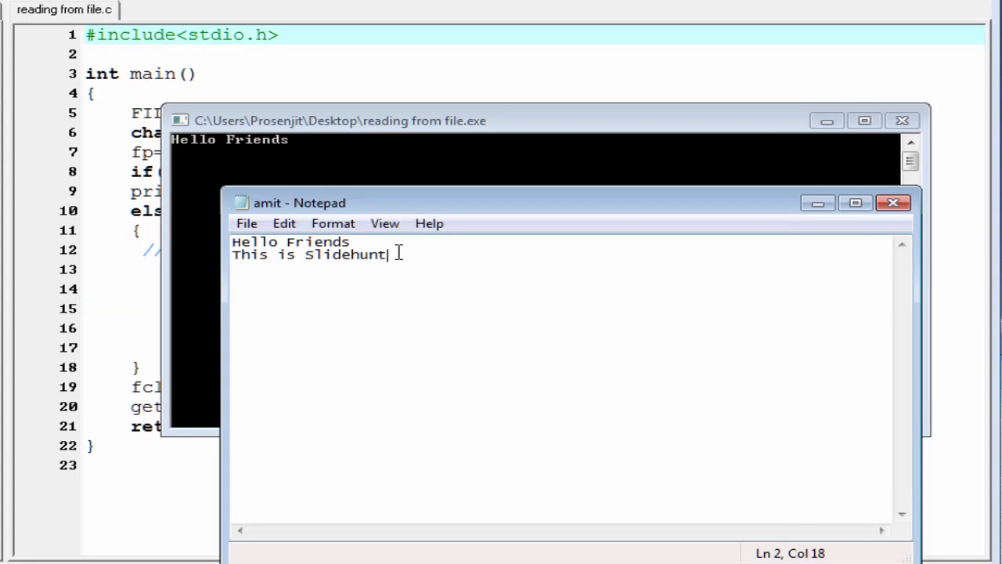
pyautogui.click(246, 223)
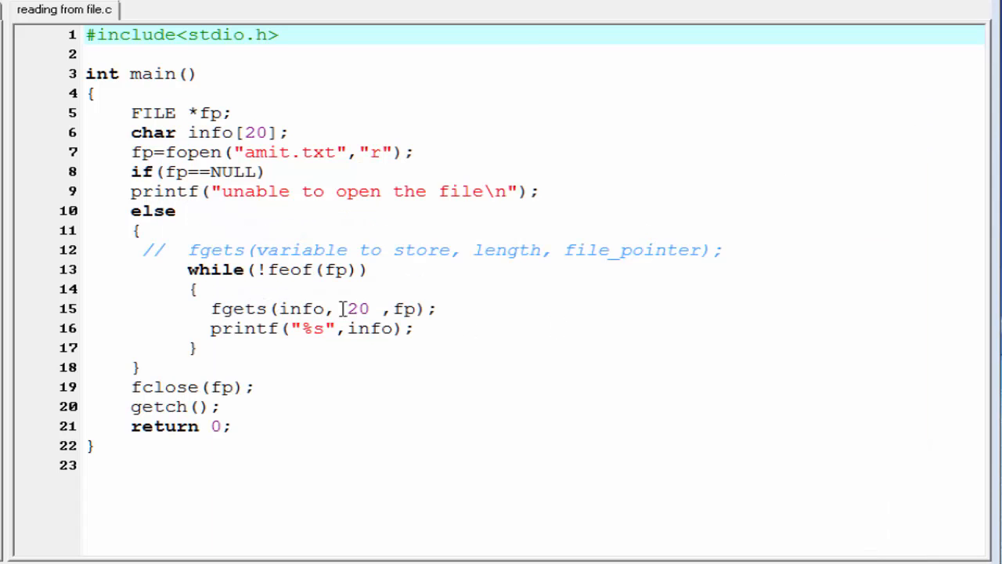
# - Compile and run again so the console prints Hello Friends and This is Slidehunt
pyautogui.click(141, 3)
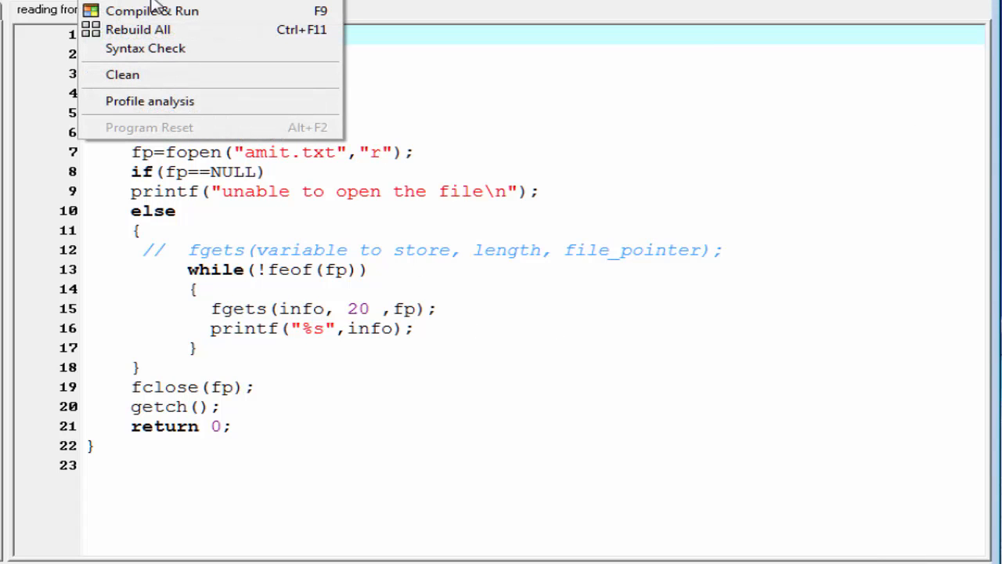
pyautogui.click(154, 9)
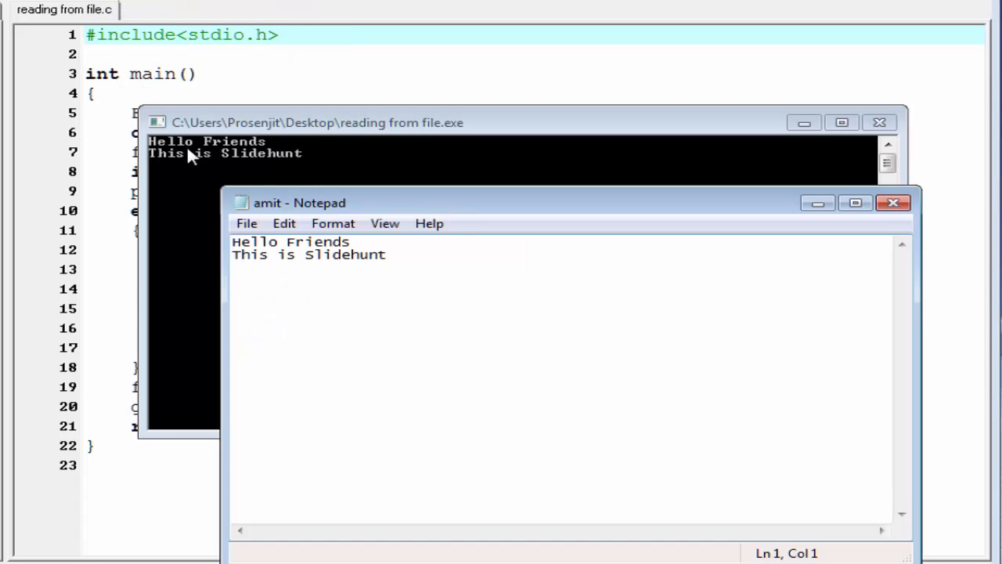
pyautogui.moveTo(216, 144)
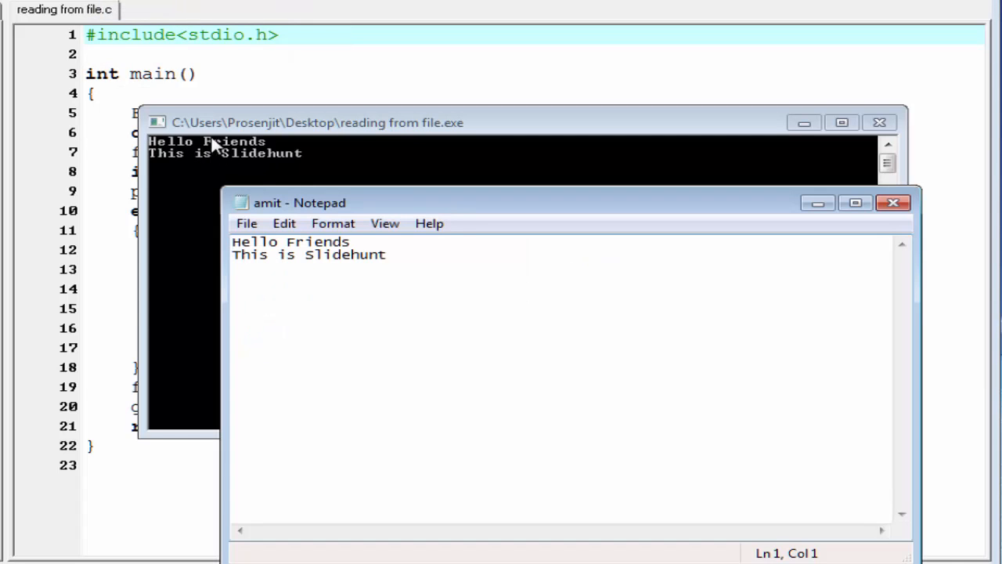
pyautogui.moveTo(172, 164)
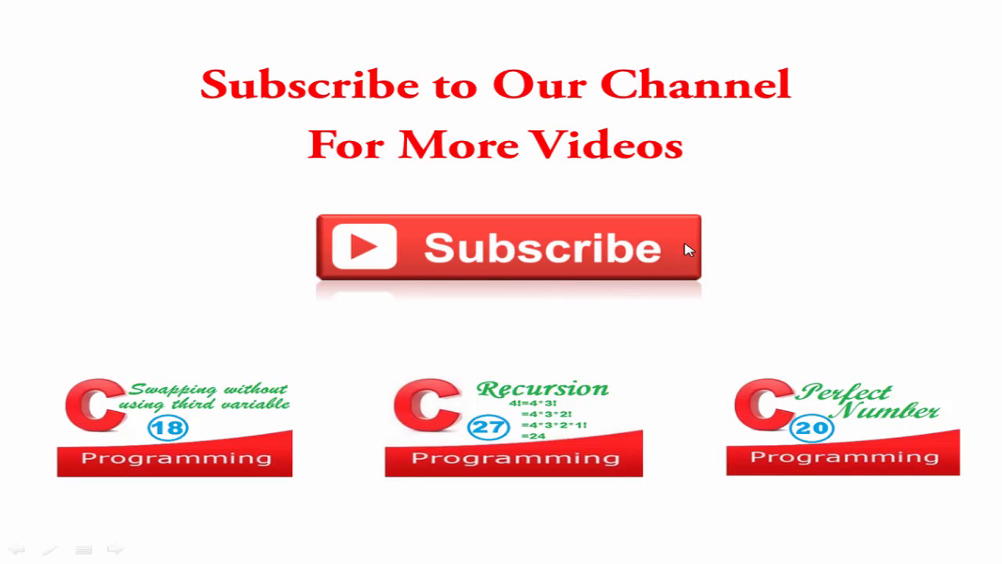
pyautogui.moveTo(770, 413)
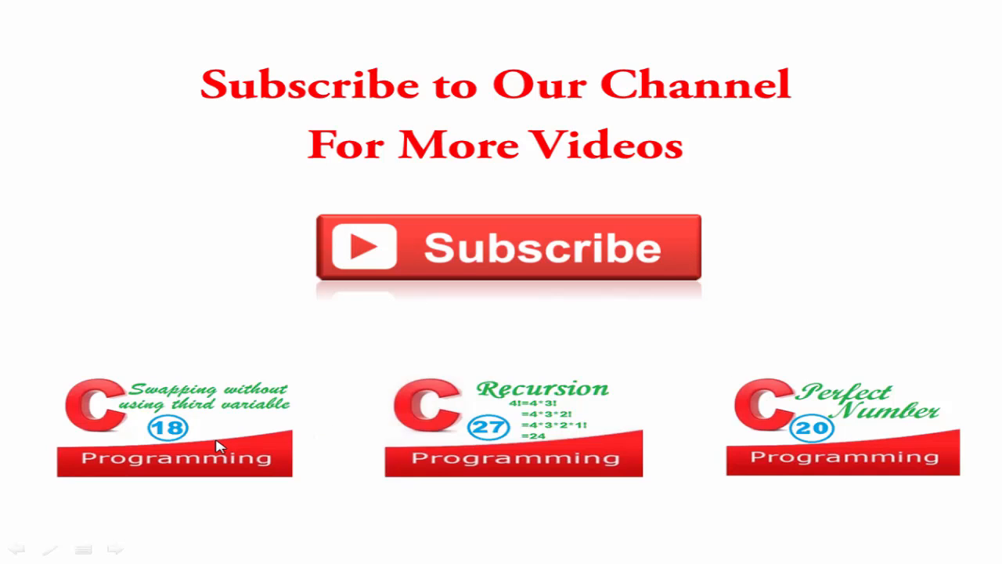
pyautogui.moveTo(663, 422)
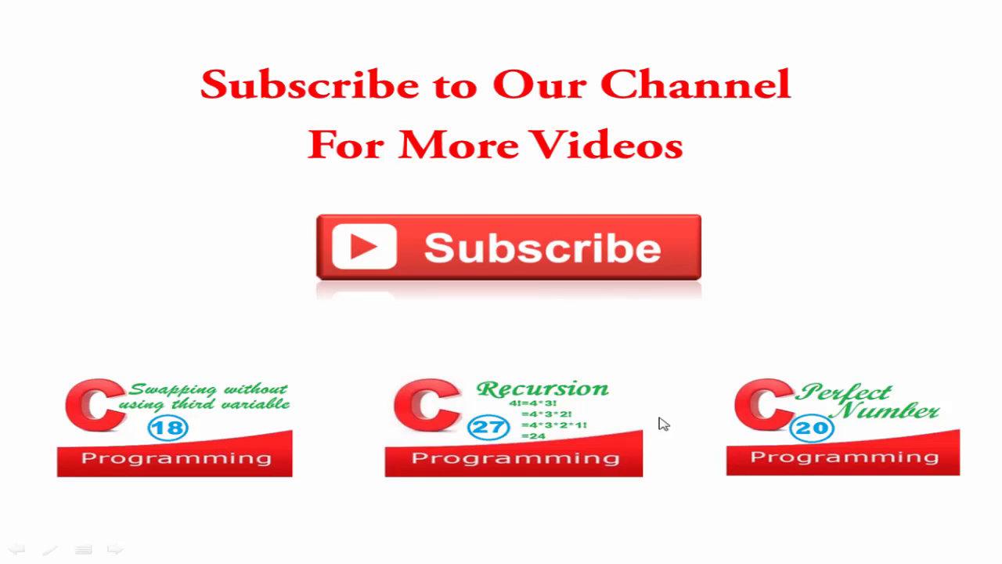
pyautogui.moveTo(858, 410)
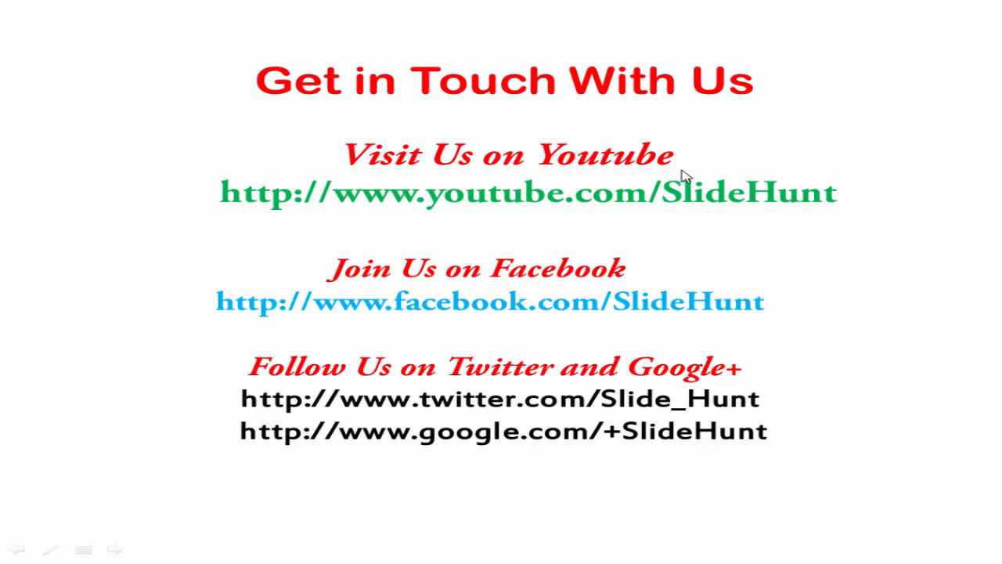
pyautogui.moveTo(752, 219)
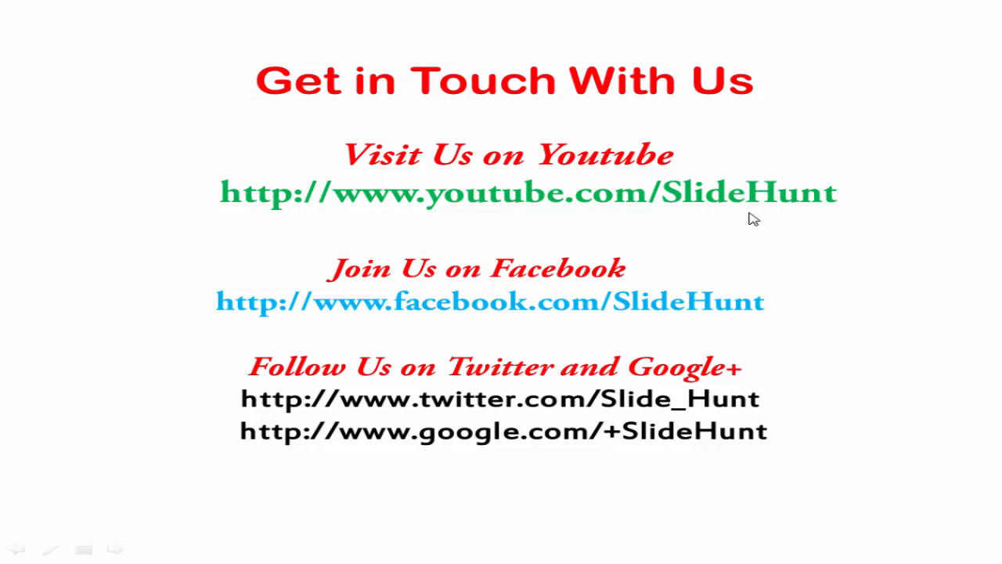
pyautogui.moveTo(446, 288)
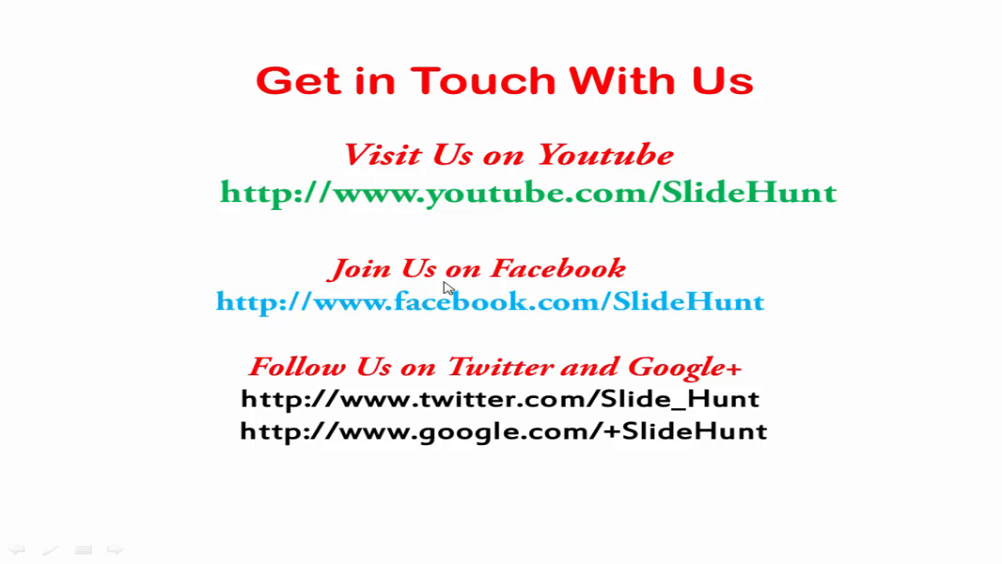
pyautogui.moveTo(555, 329)
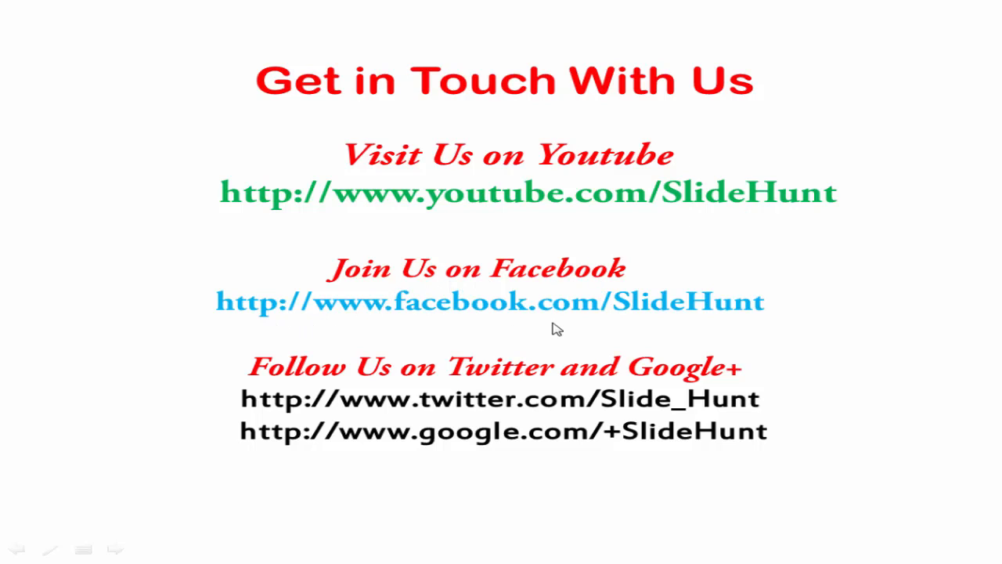
pyautogui.moveTo(467, 374)
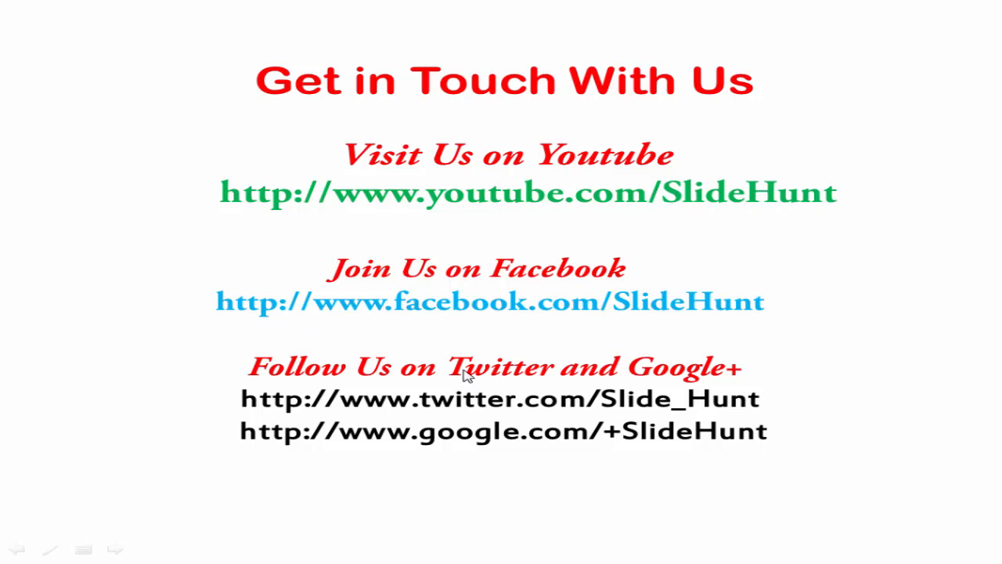
pyautogui.moveTo(858, 377)
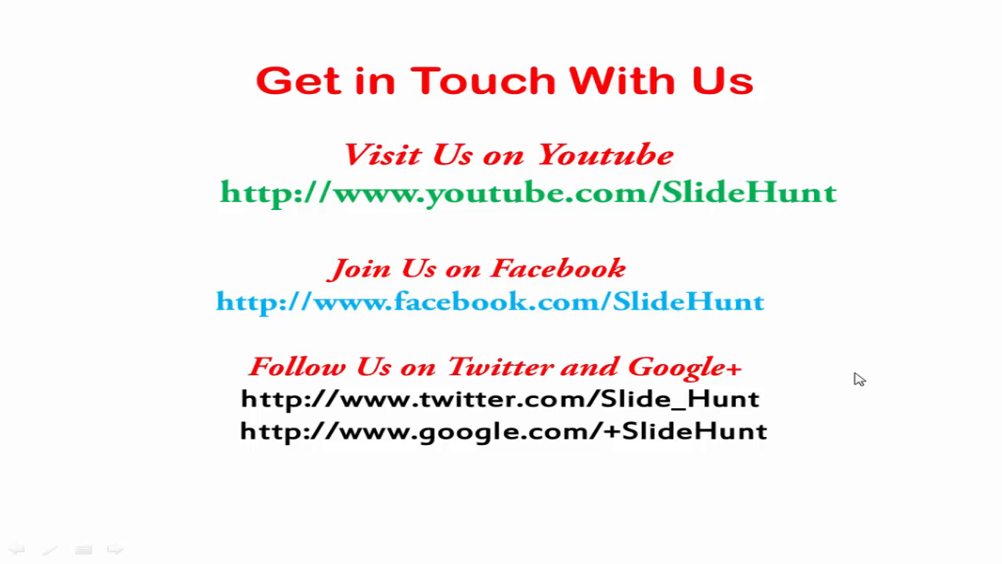